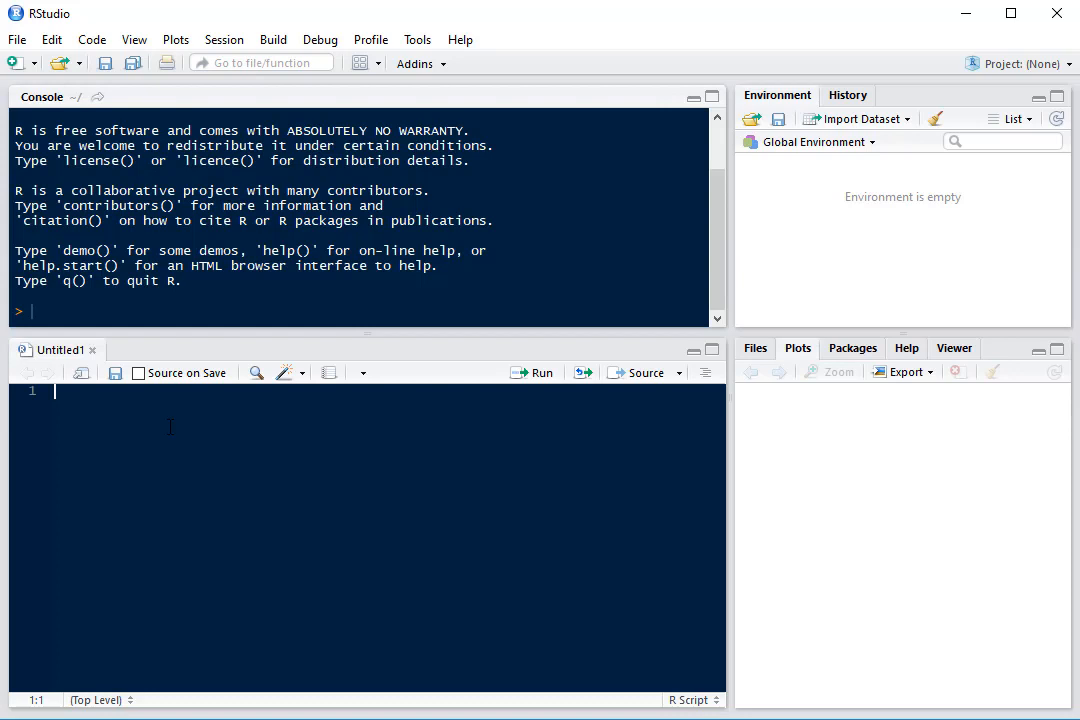
Add and run library(zoo) to load the zoo package
text(librar)
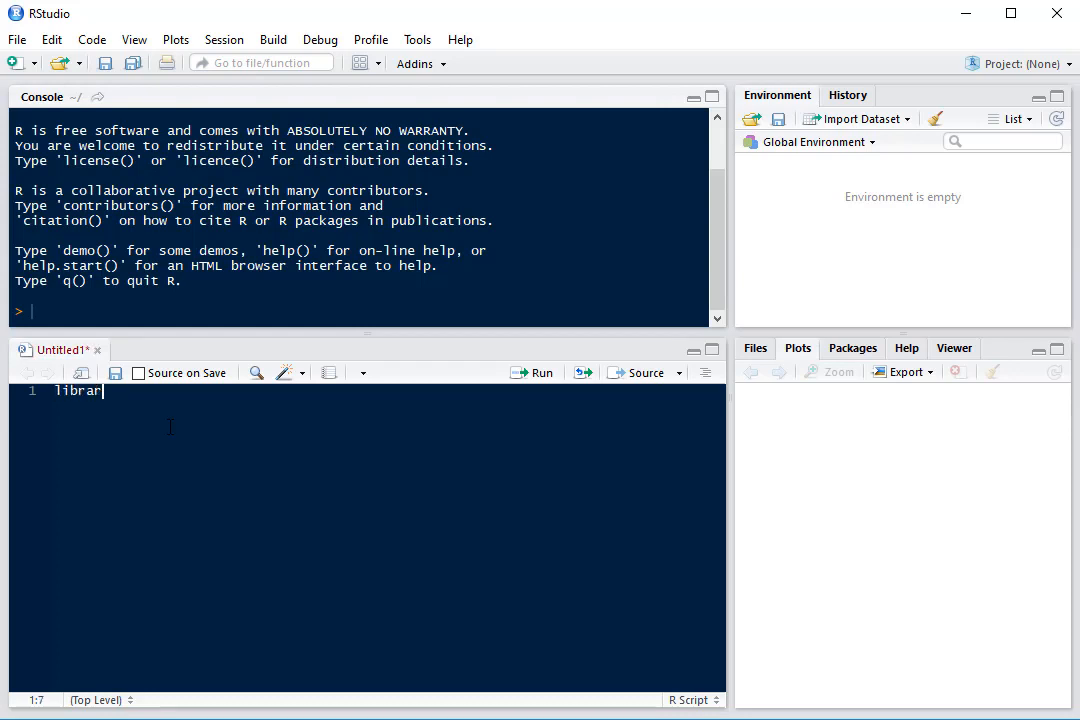
text(y(zoo))
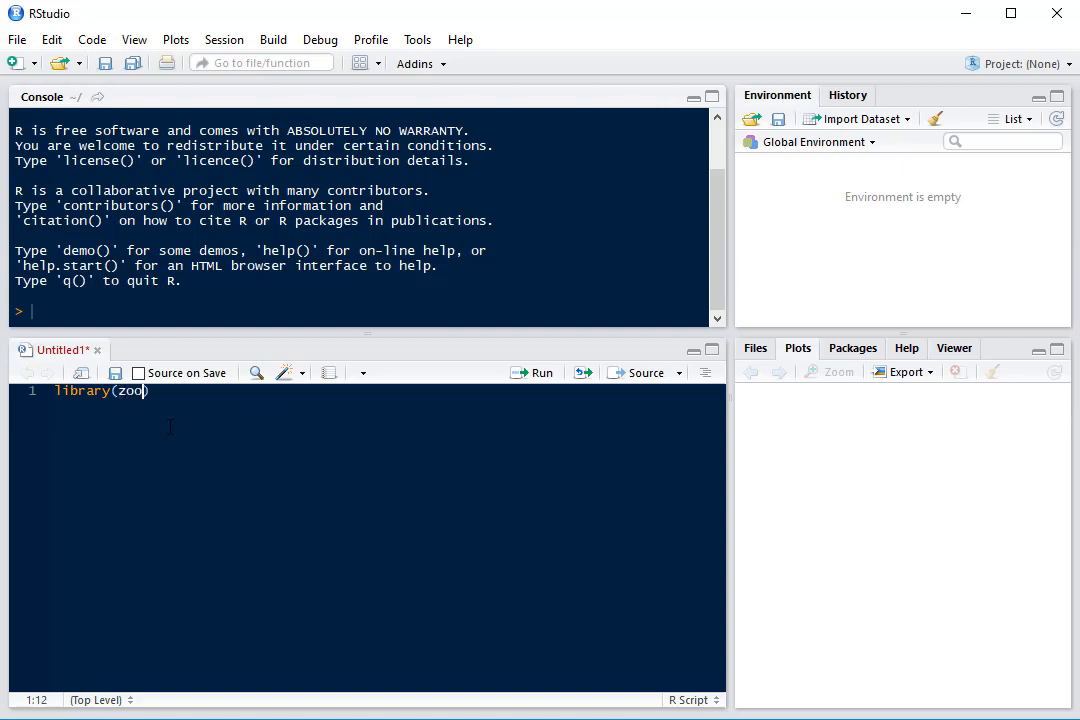
click(542, 372)
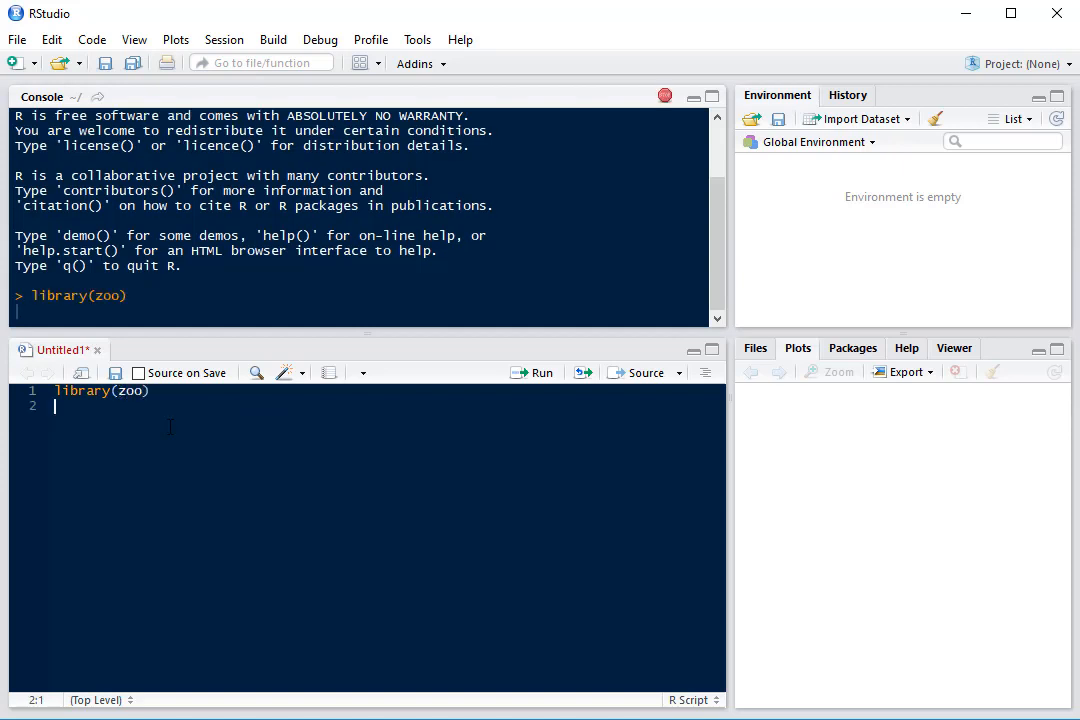
Add and run a nottem line to print the monthly temperature table
text(n)
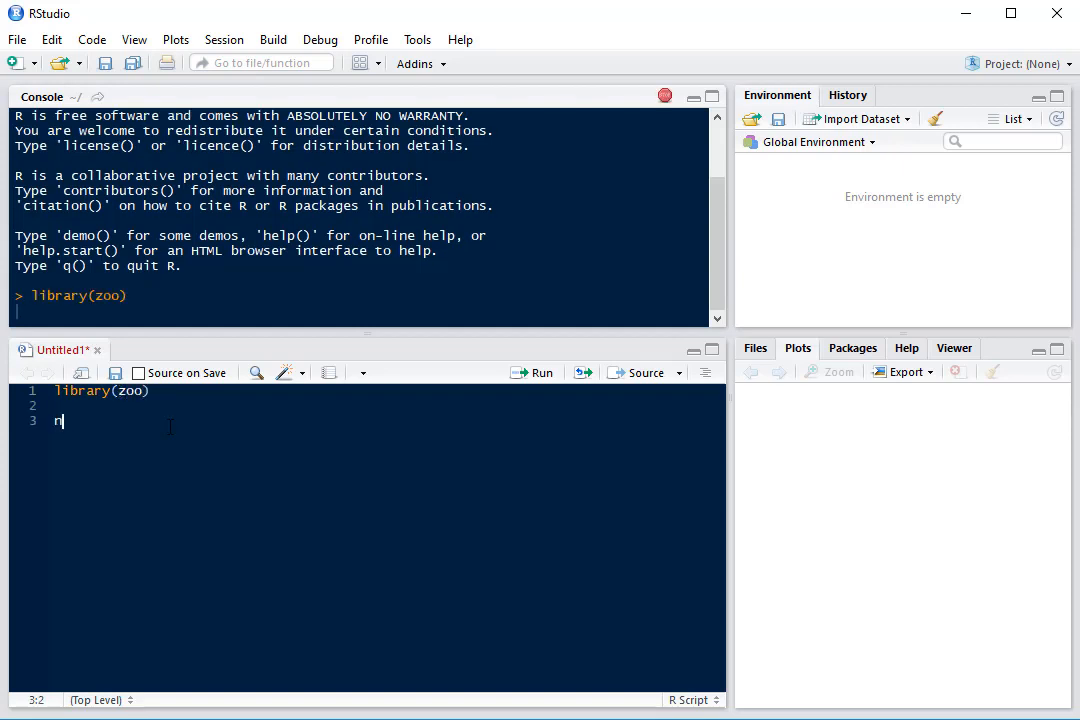
text(otte)
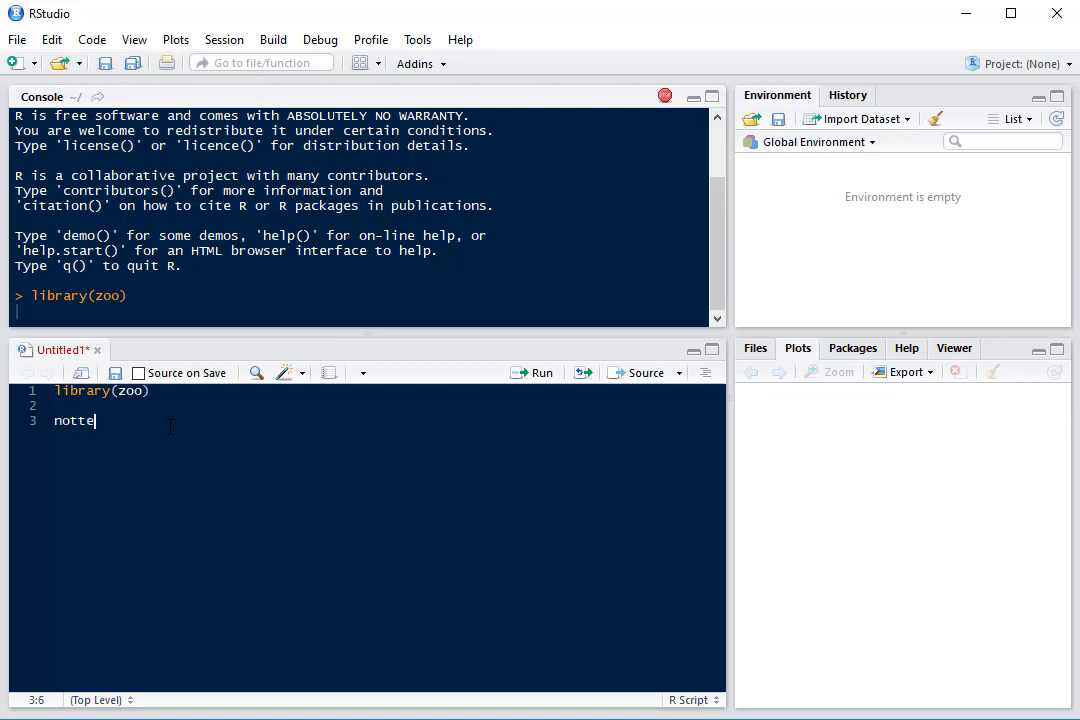
text(m)
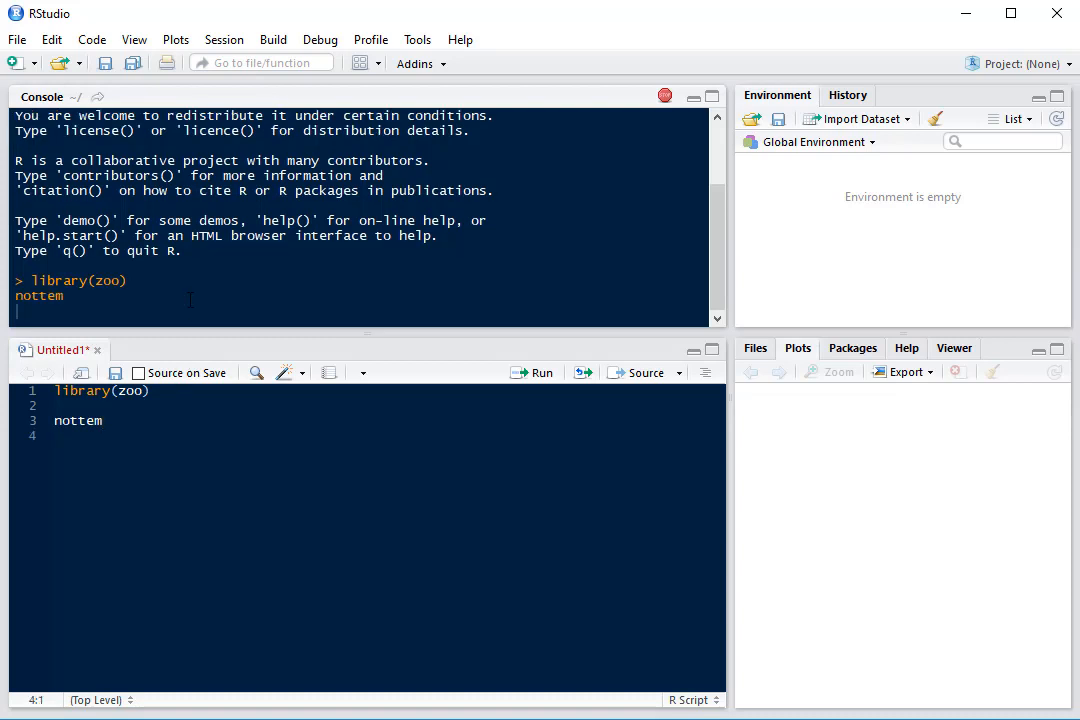
click(542, 372)
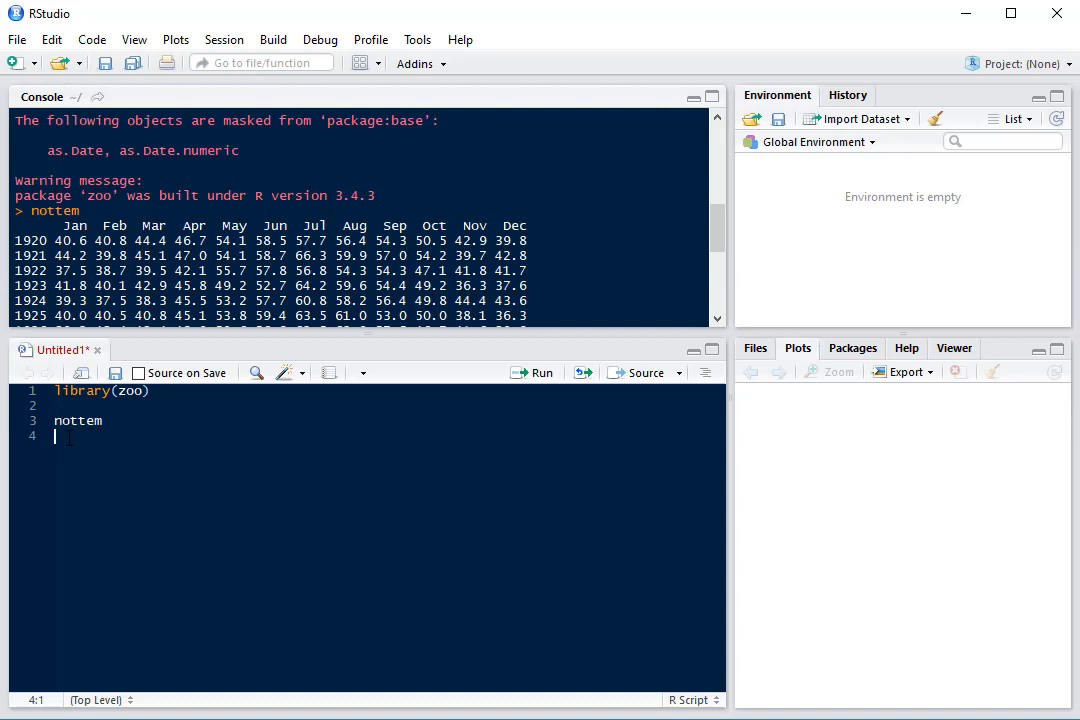
Plot nottem with ylim = c(30, 70) and widen the Plots pane
text(plot)
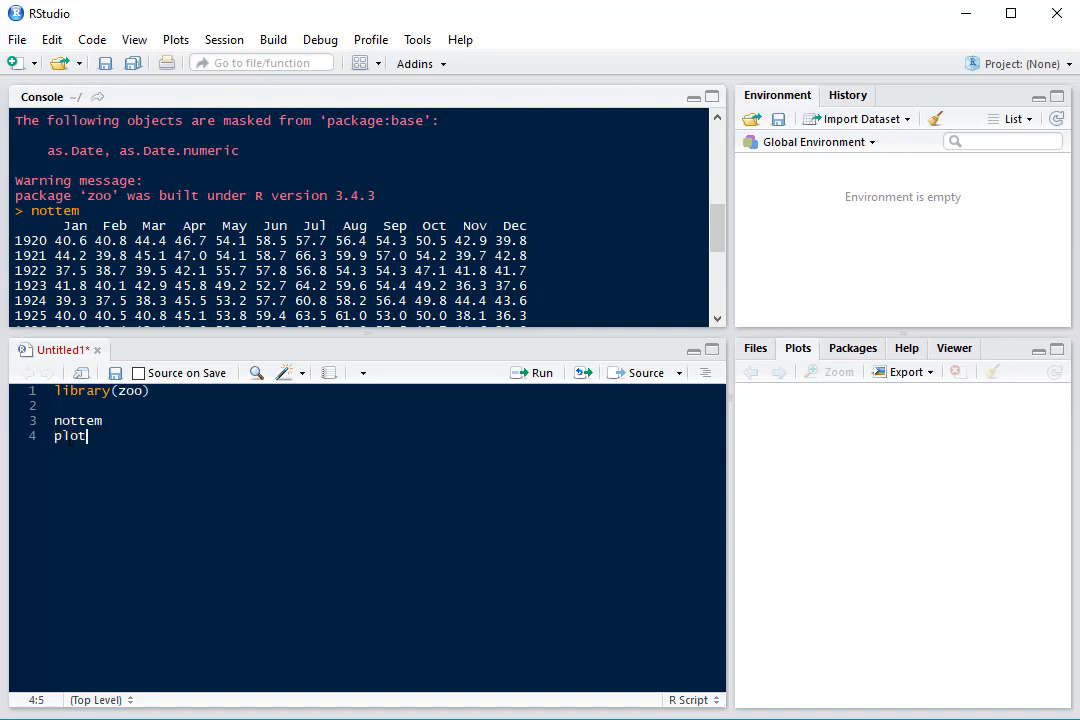
text((no)
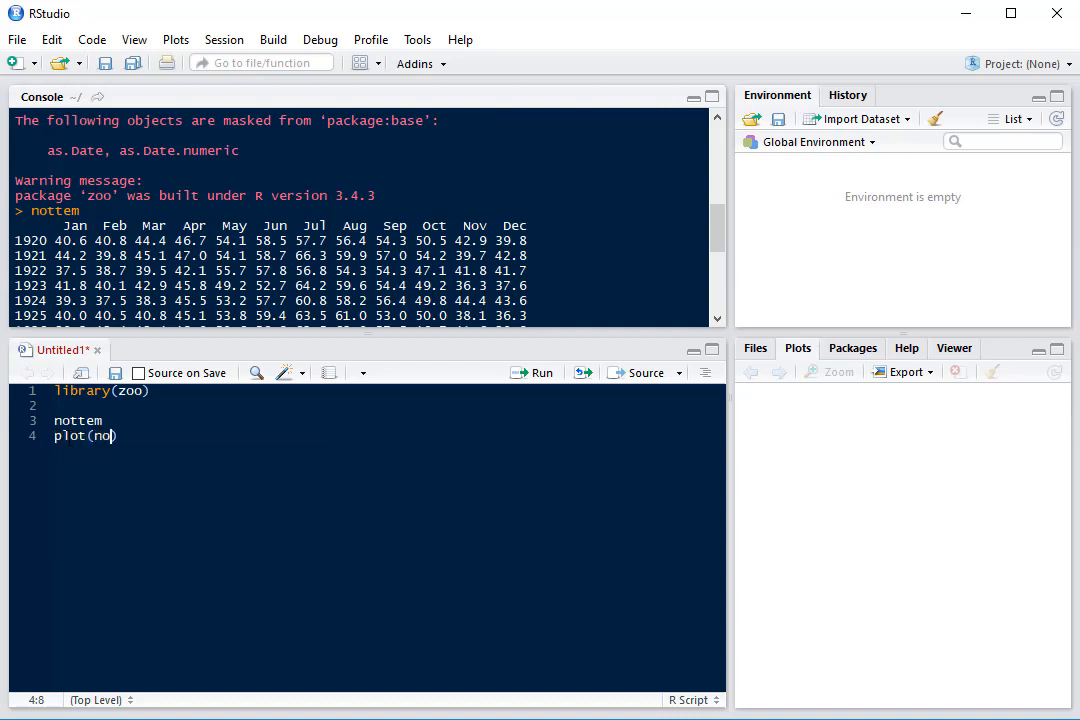
text(ttem)
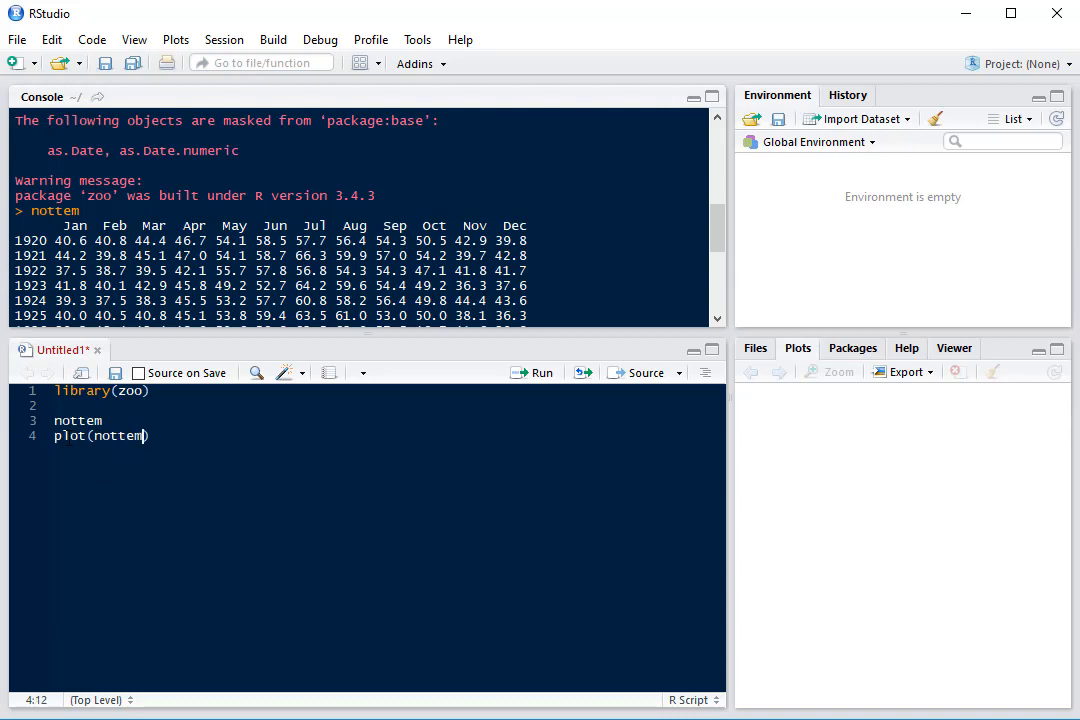
text(,)
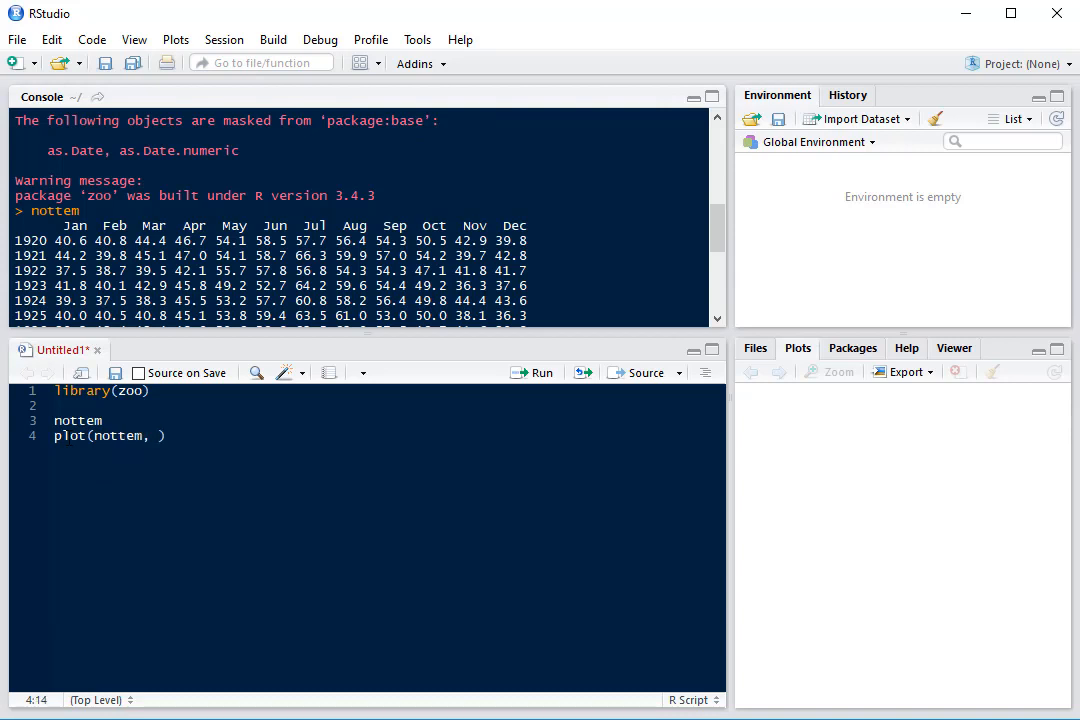
text(ylim)
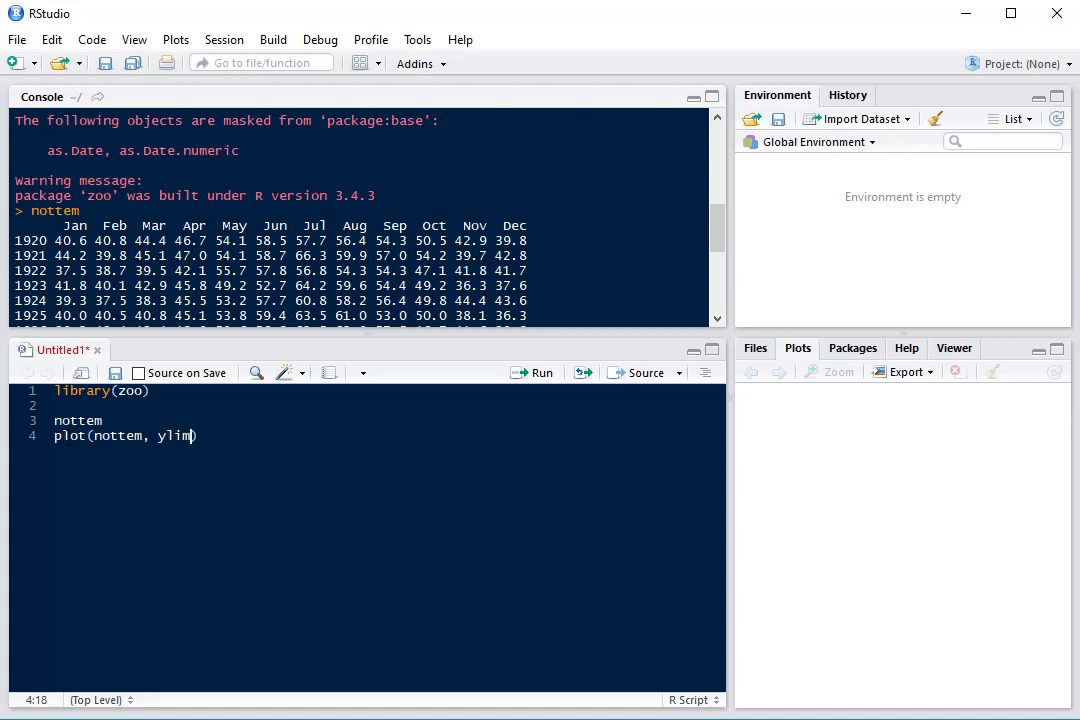
text(= c)
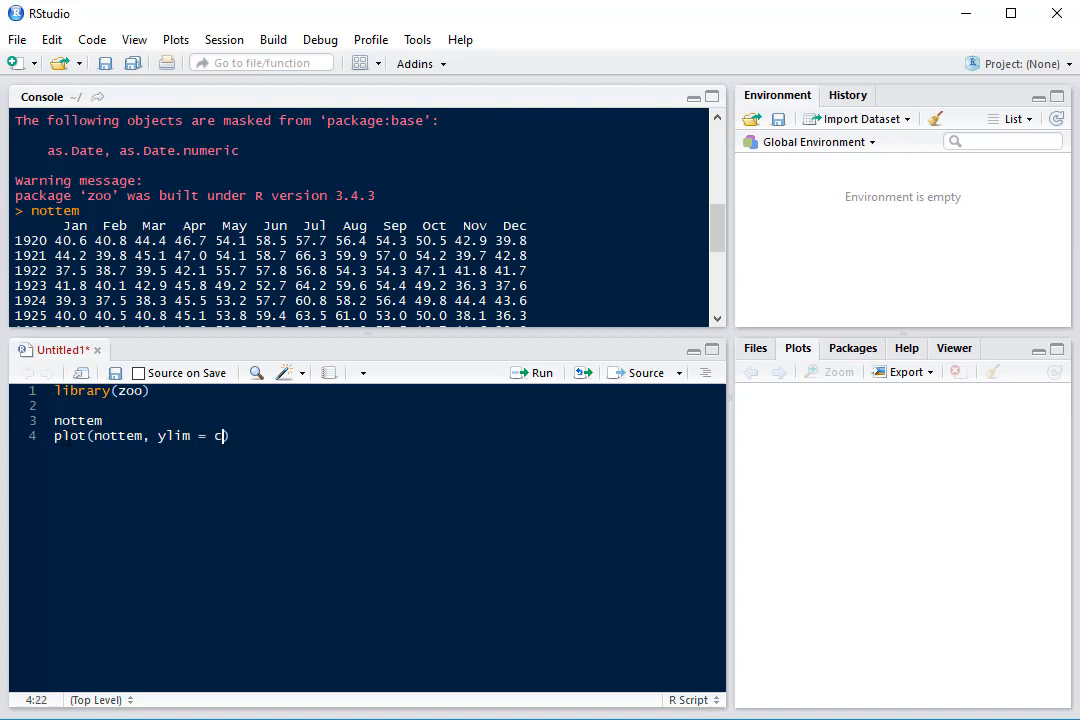
text((30, 70)
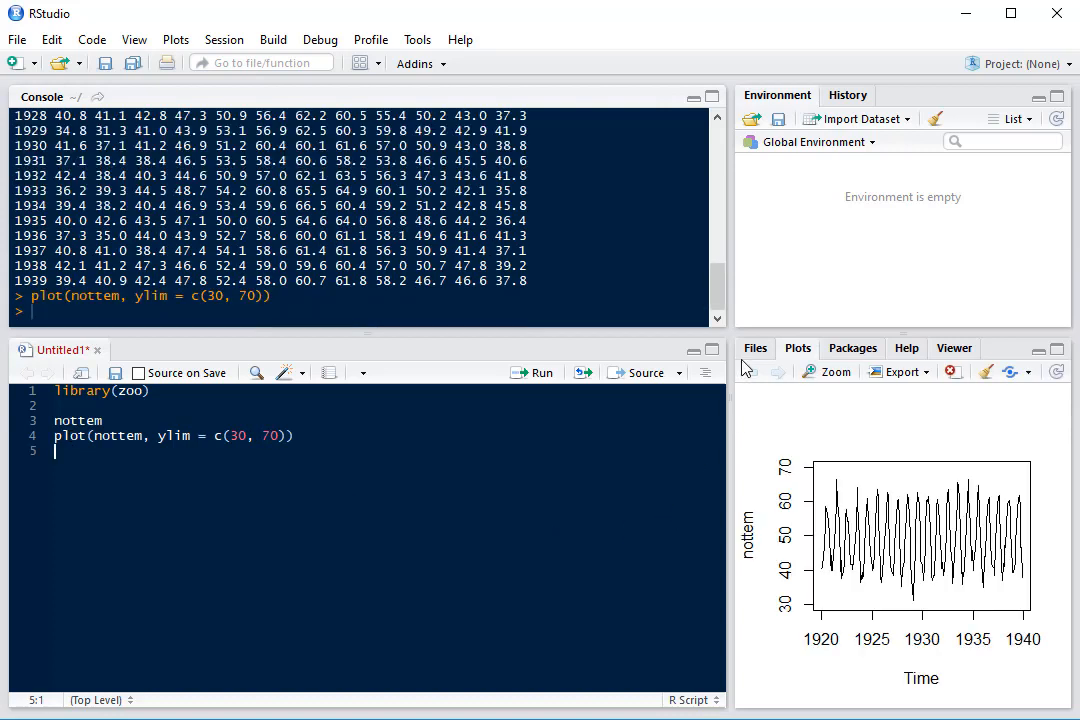
drag(733, 400, 688, 400)
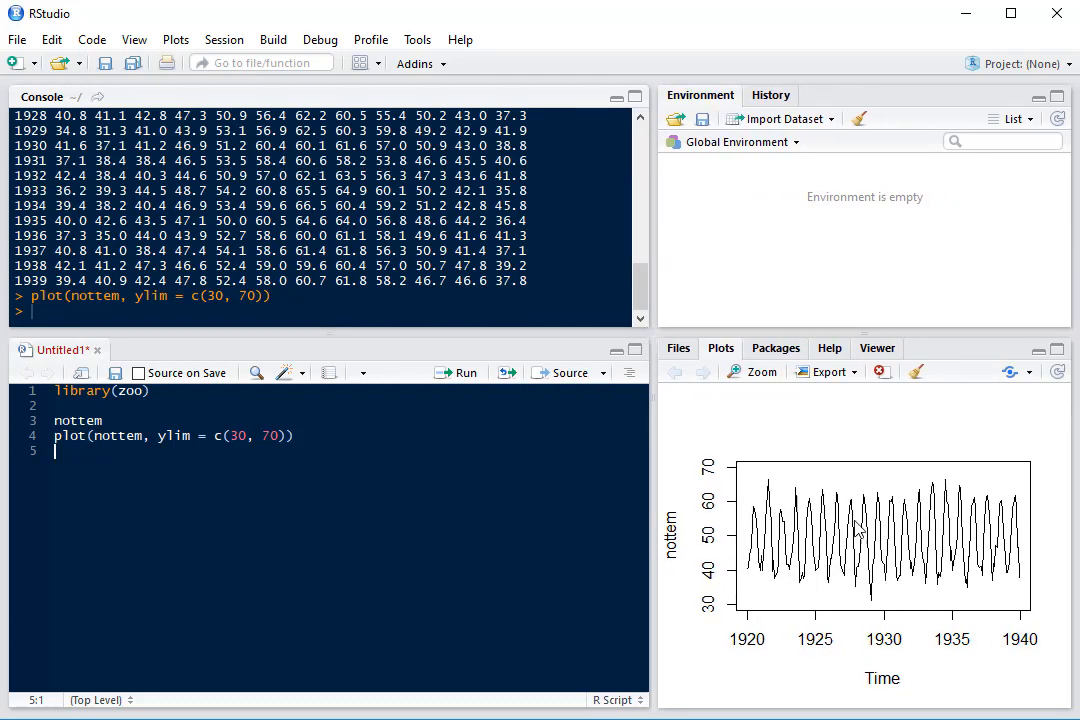
mouse_move(800, 492)
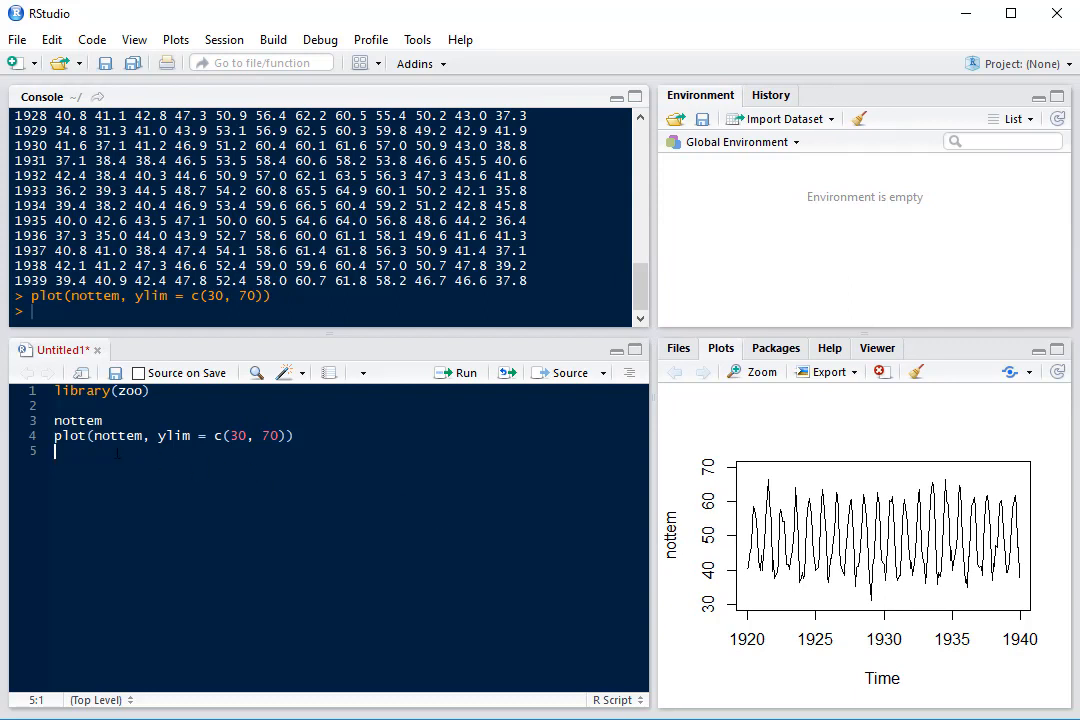
Assign nottem_smooth_mean = rollmean(nottem, 12, fill = NA, align = 'right') and run it
key(Return)
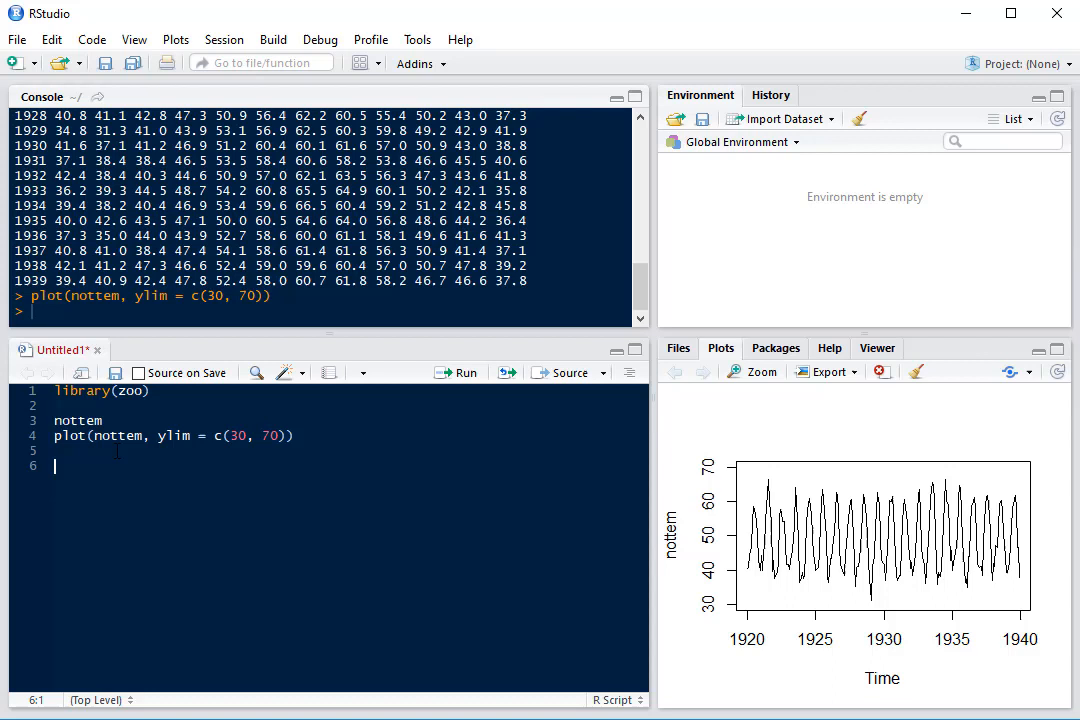
text(nottem)
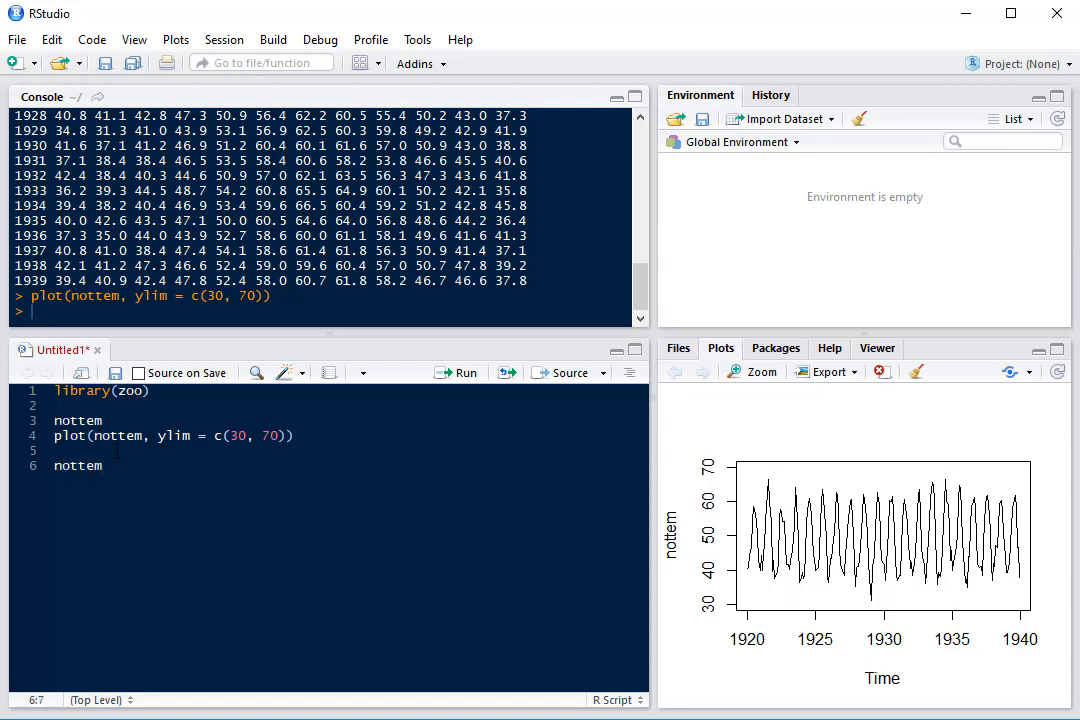
text(_sm)
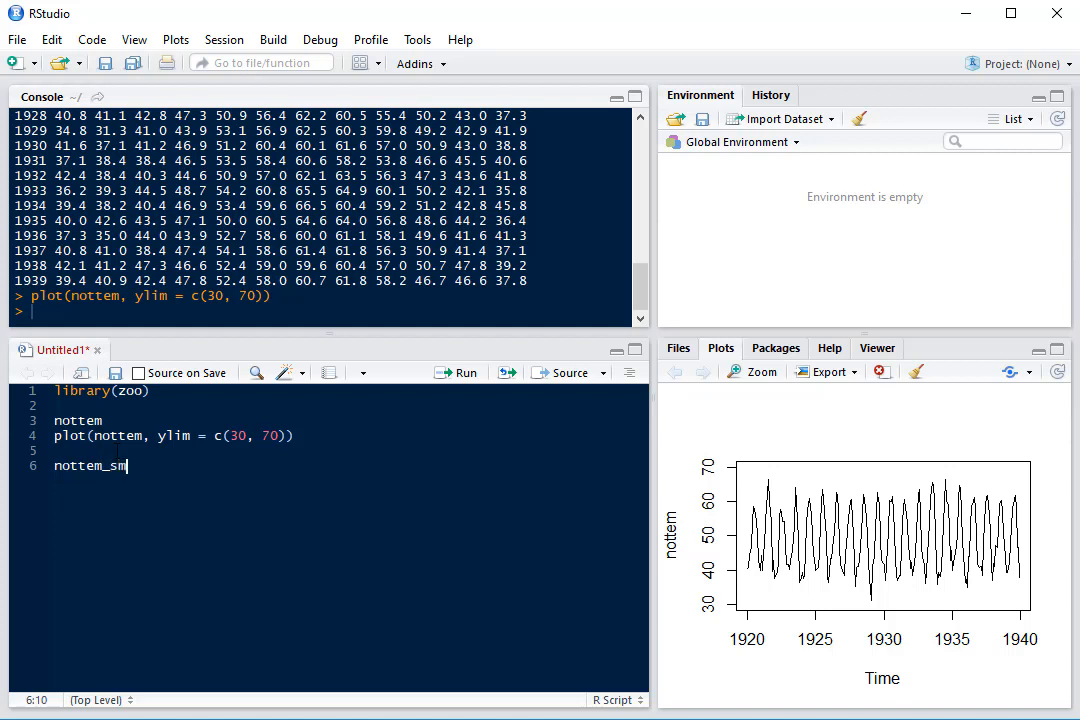
text(ooth_)
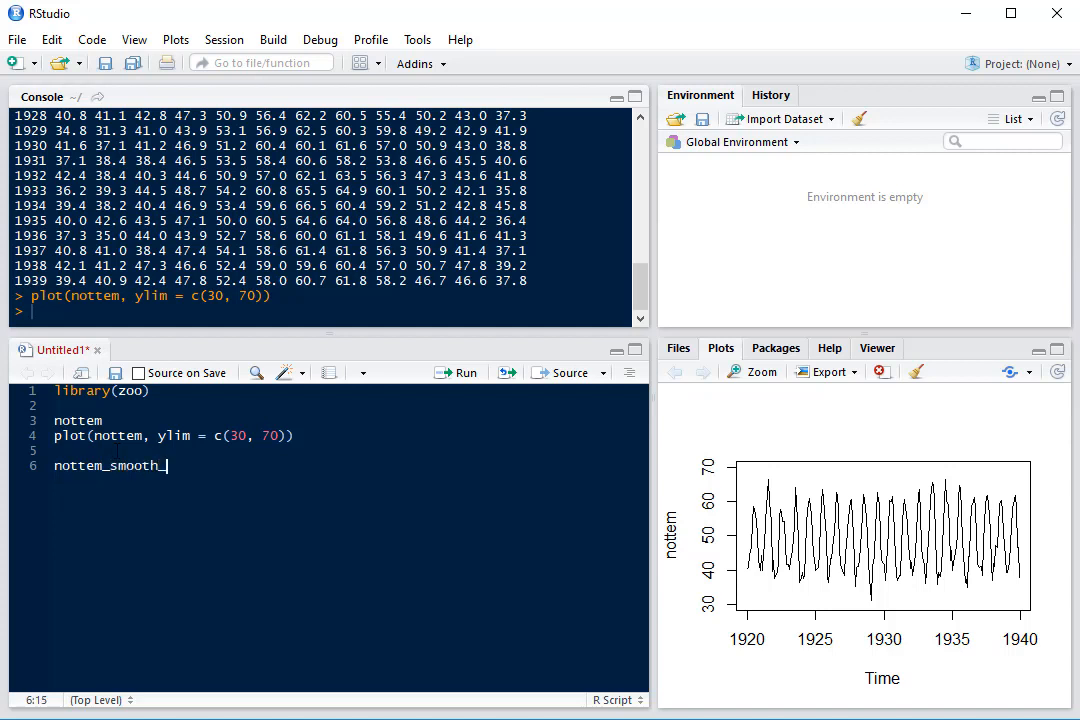
text(mean =)
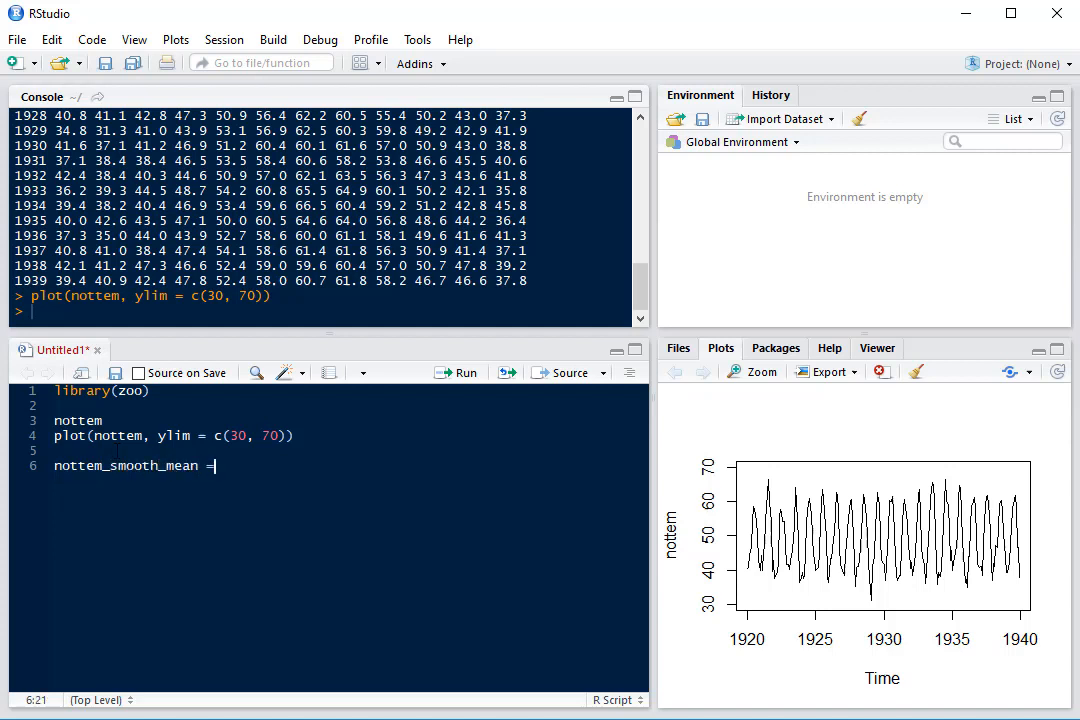
text(rollmean(nottem)
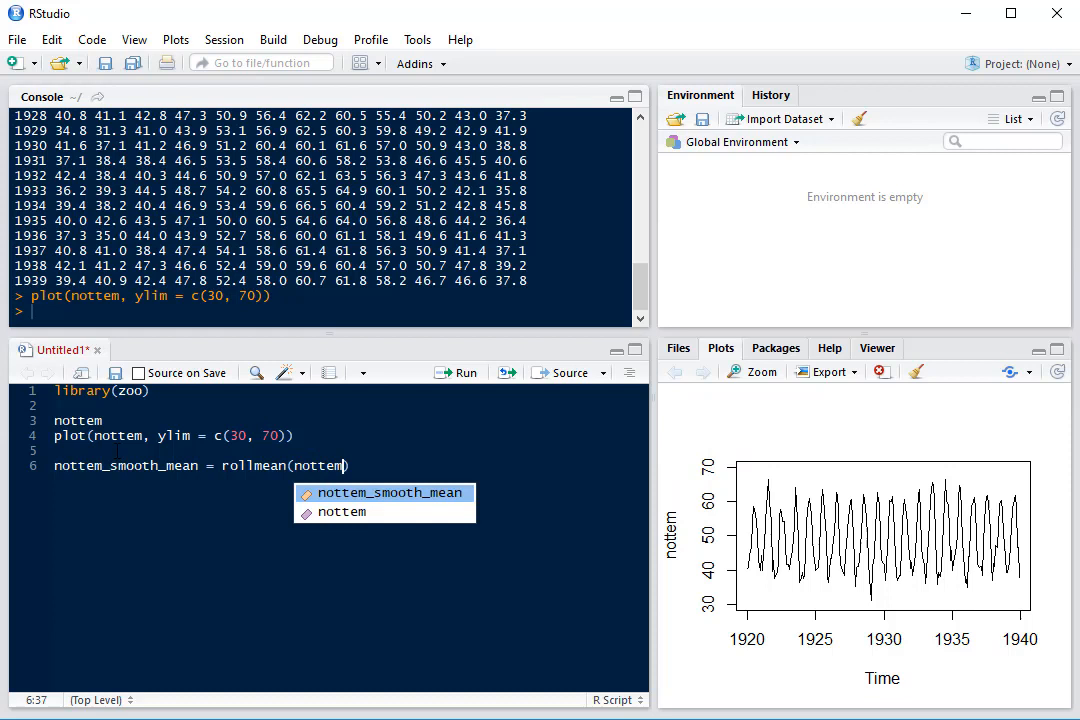
text(,)
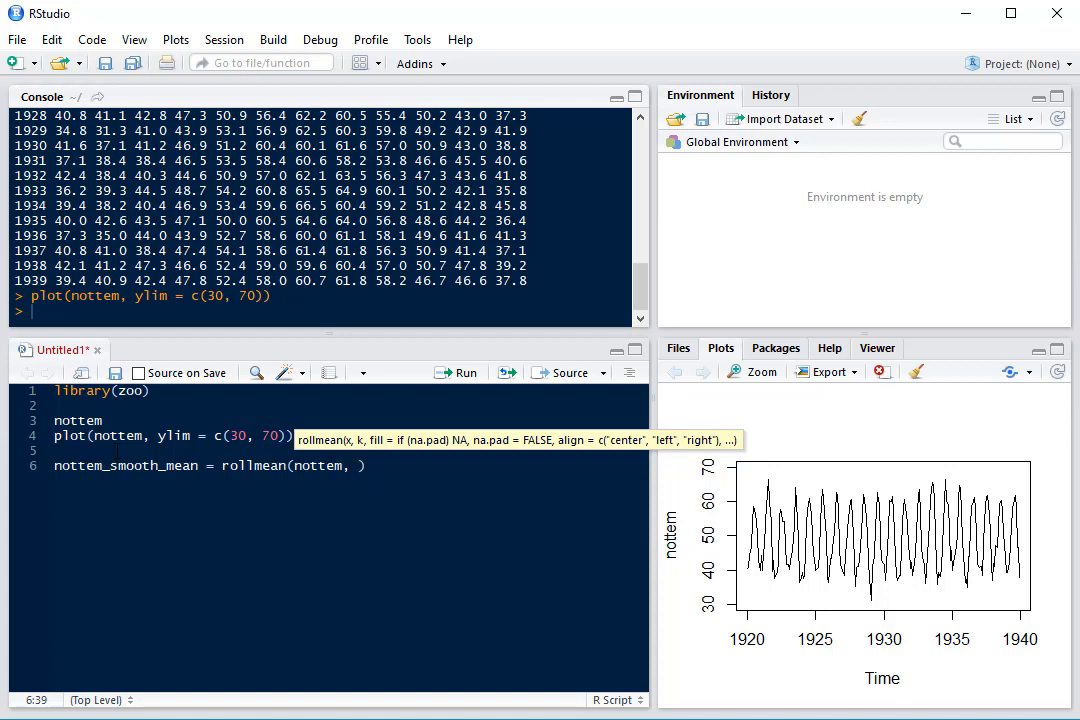
text(12,)
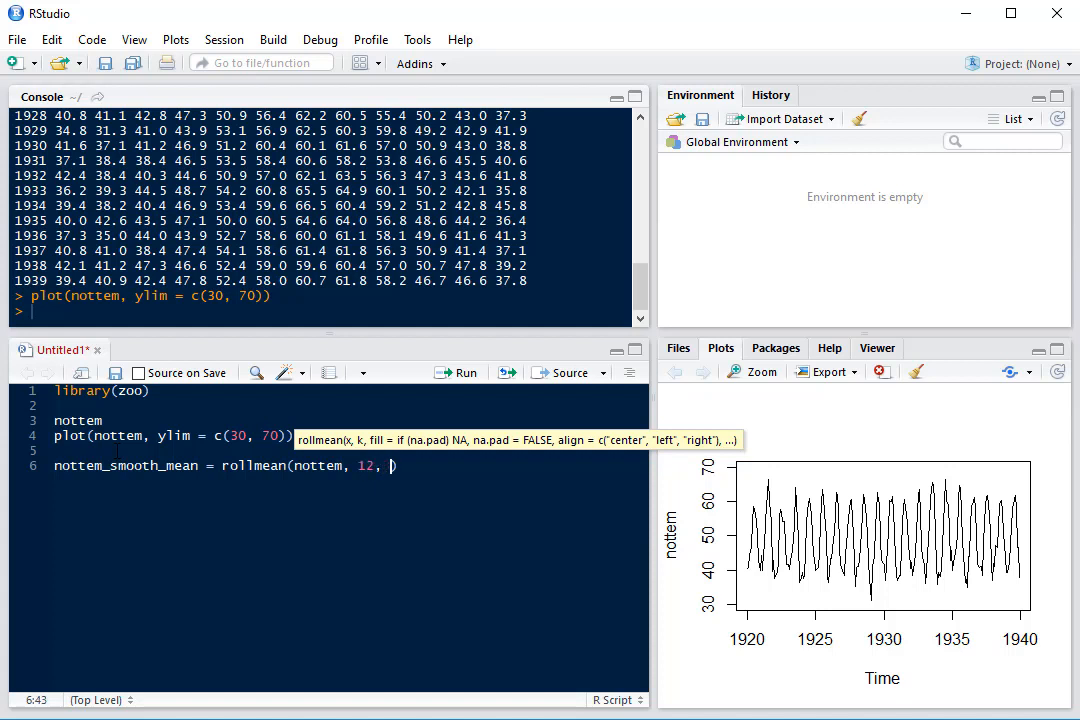
text(fill =)
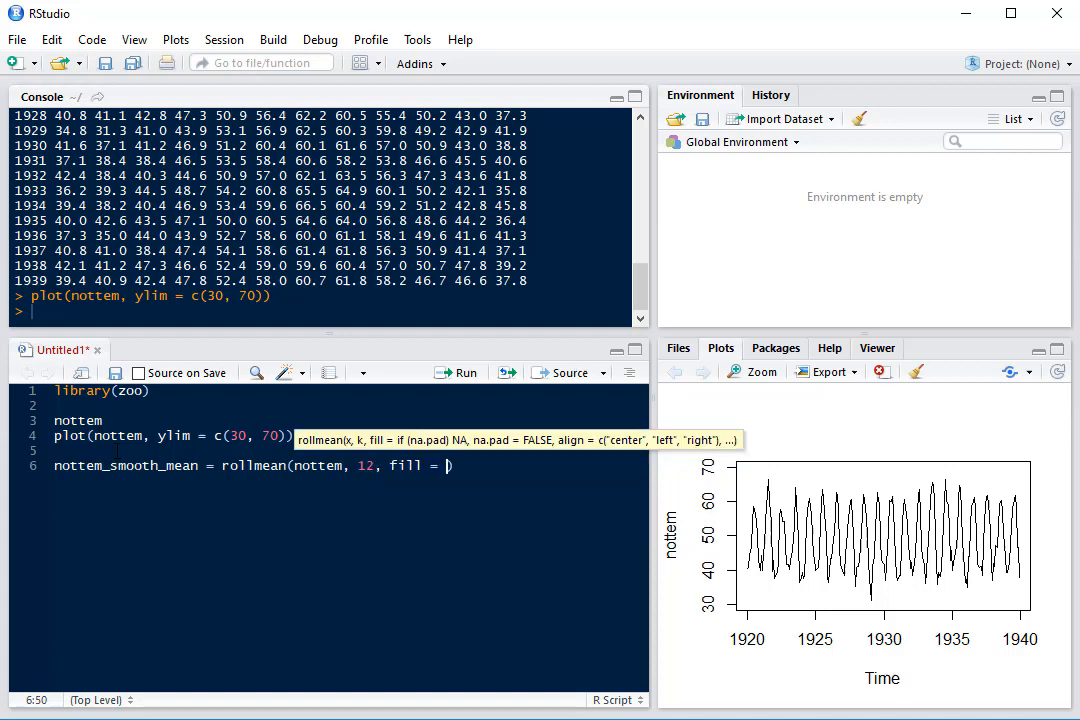
text(NA)
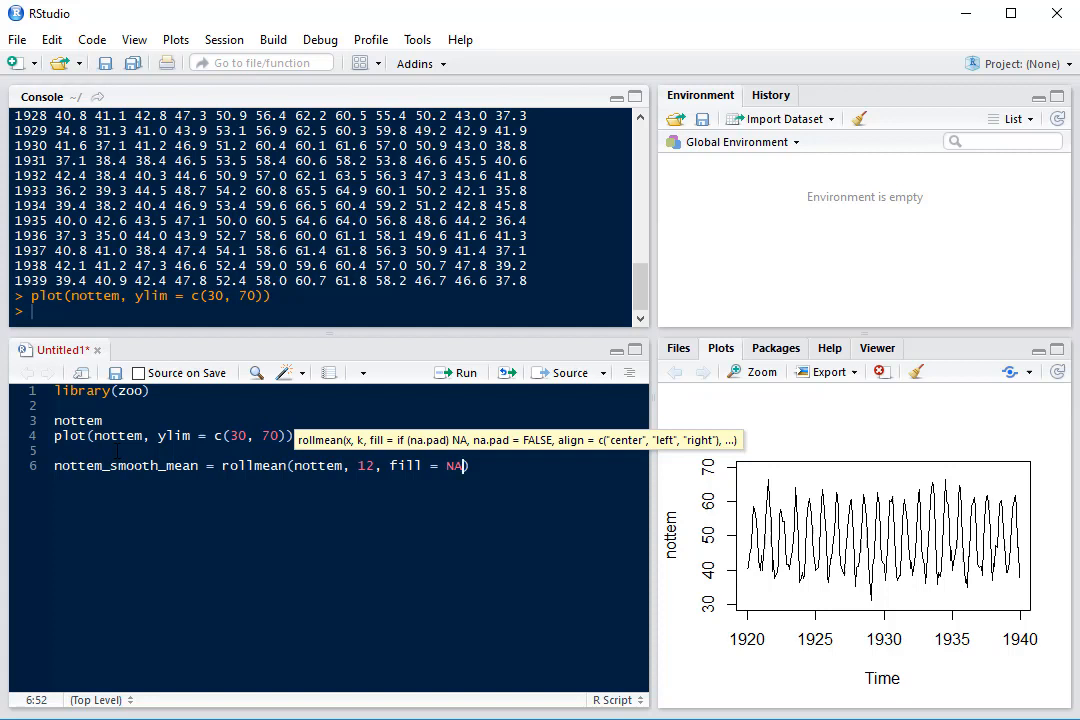
text(, align)
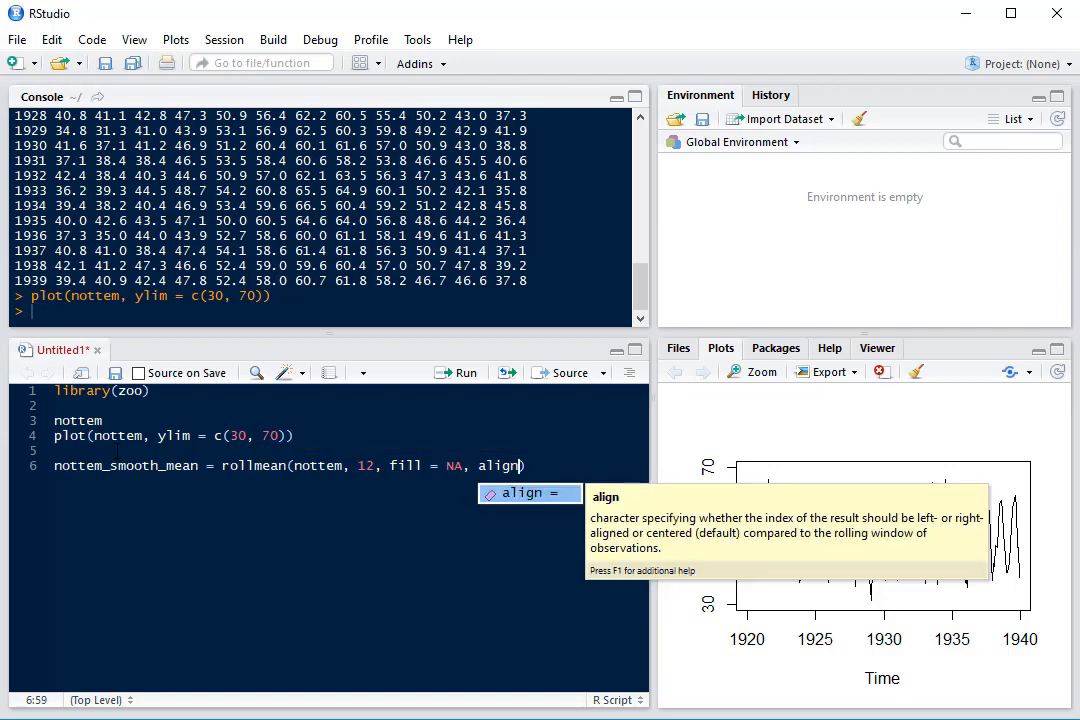
text(= 'right)
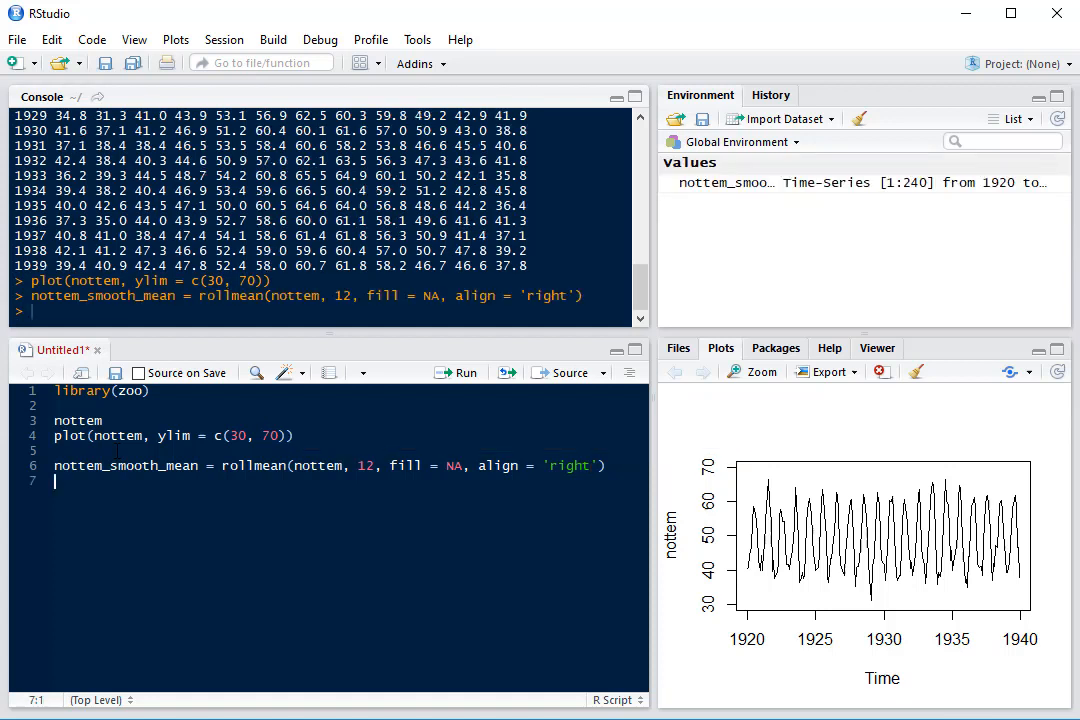
Run plot(nottem_smooth_mean, ylim = c(30, 70)), picking the name from autocomplete
text(plot()
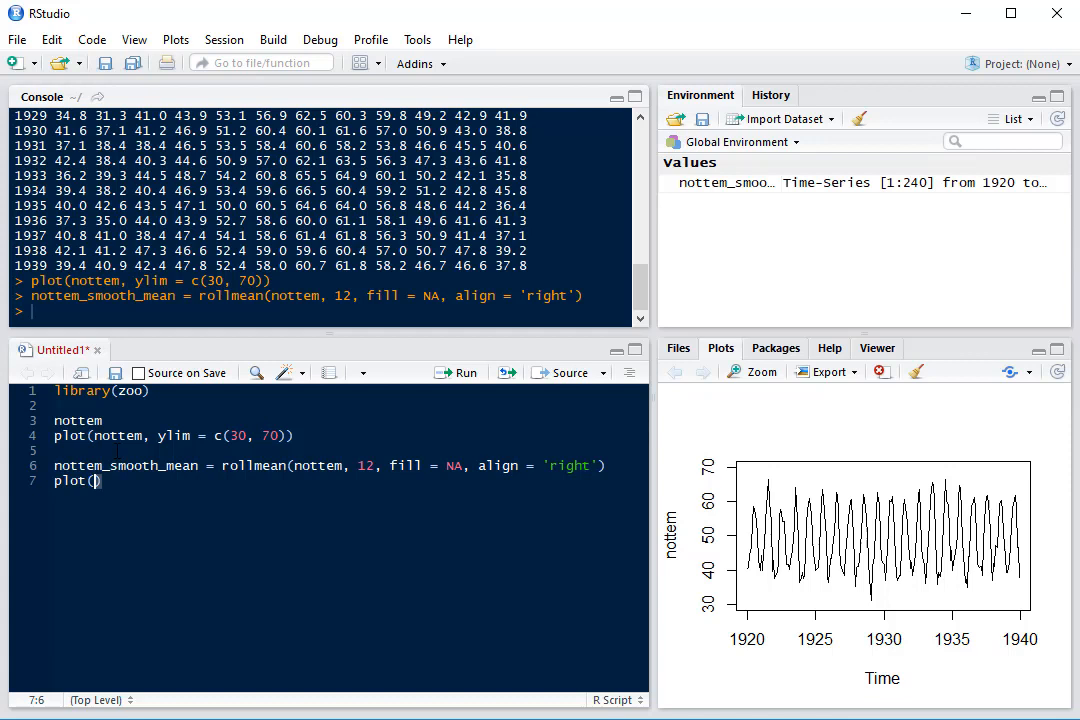
text(notte)
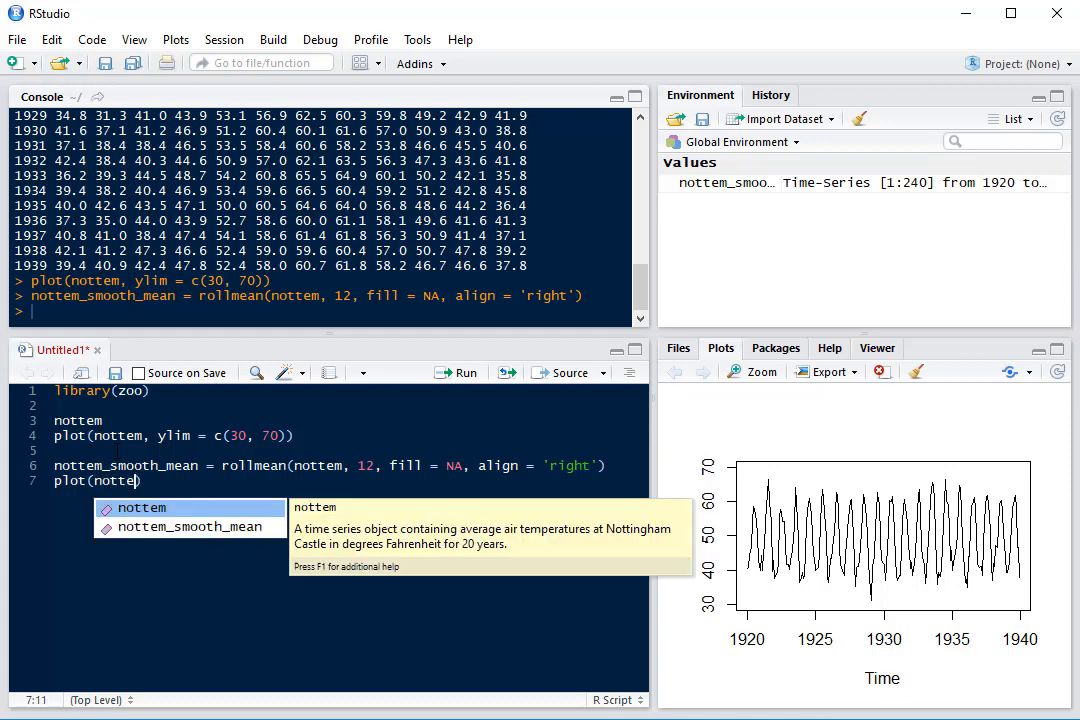
click(191, 526)
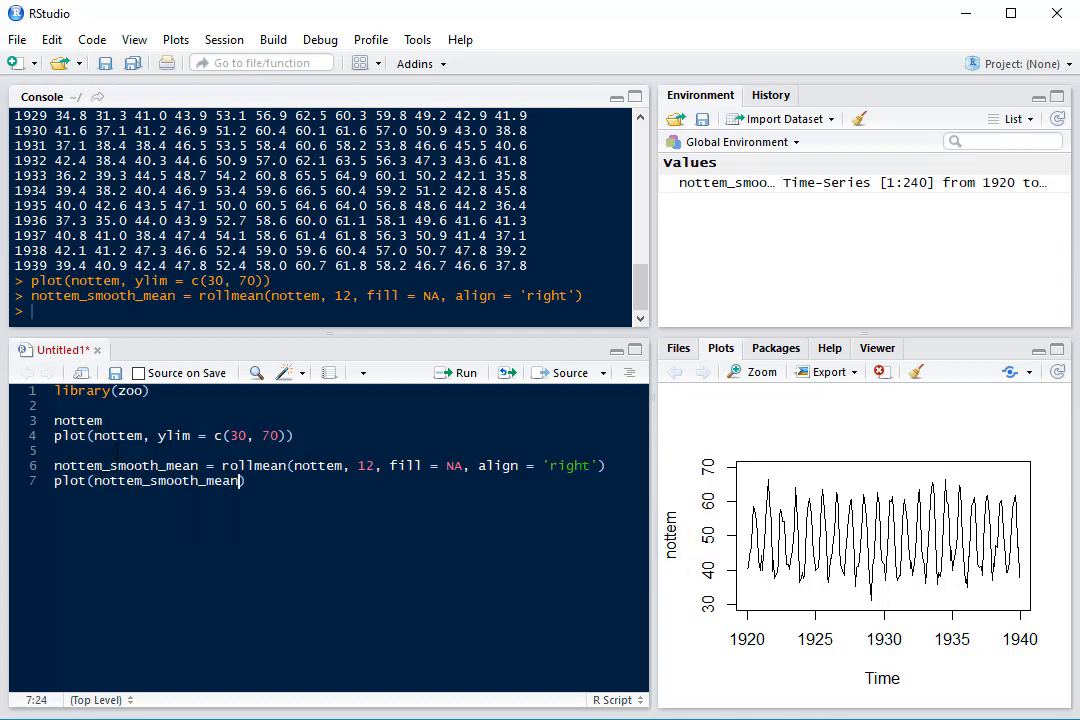
text(, ylim =)
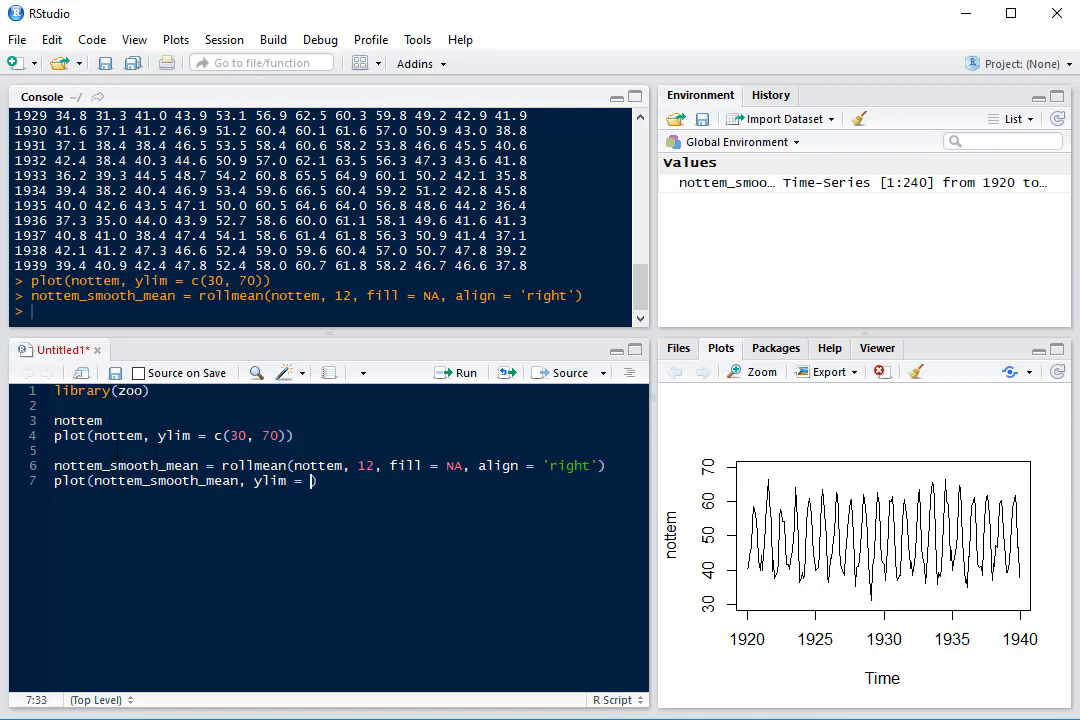
text(c(30, 70)
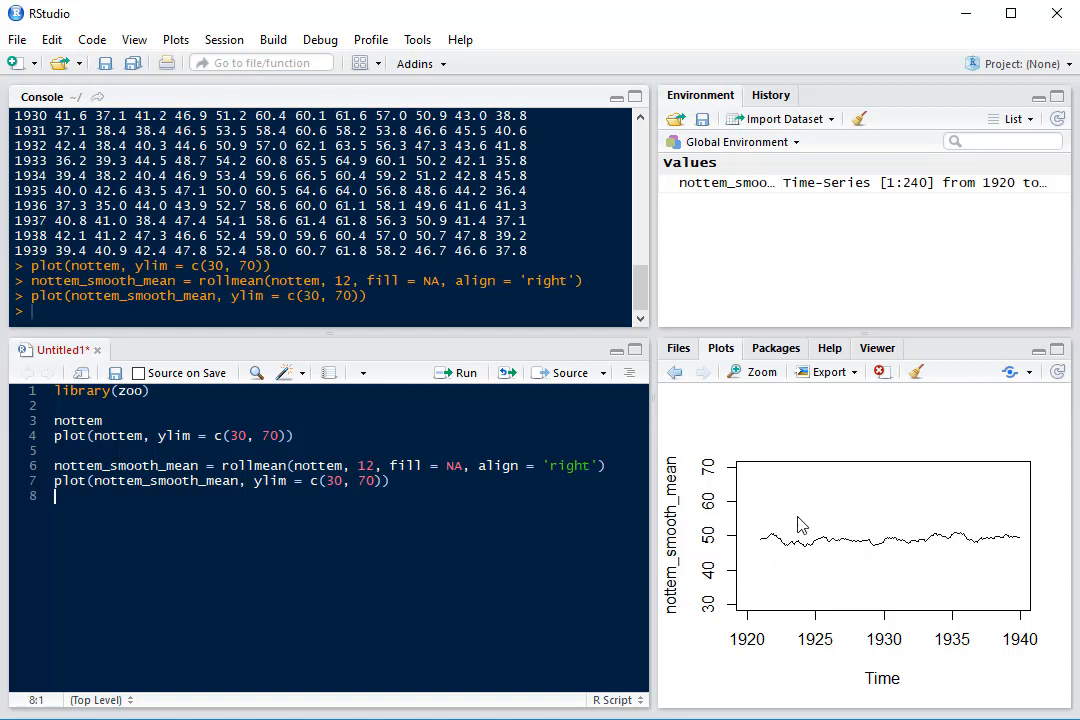
mouse_move(858, 553)
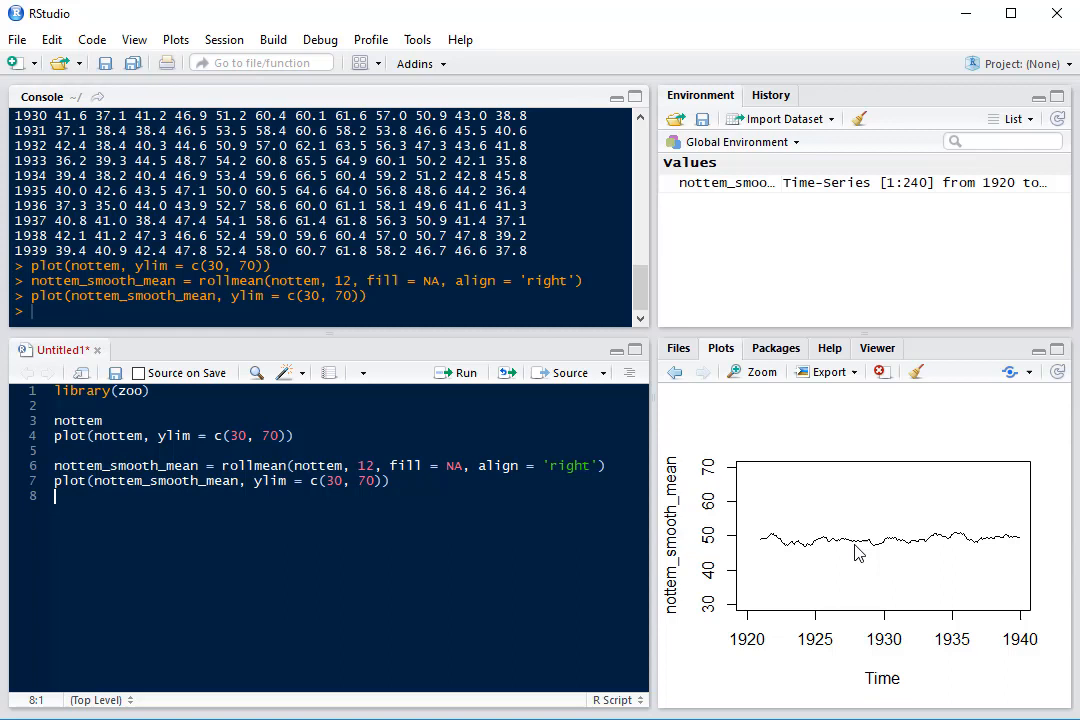
mouse_move(895, 580)
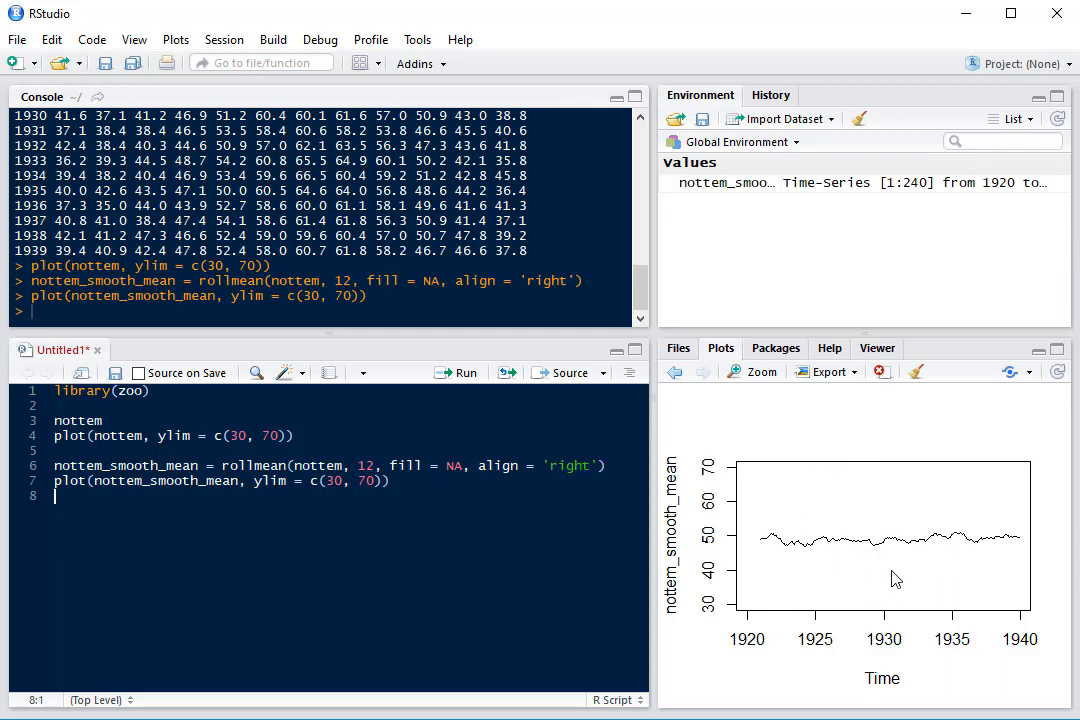
mouse_move(778, 543)
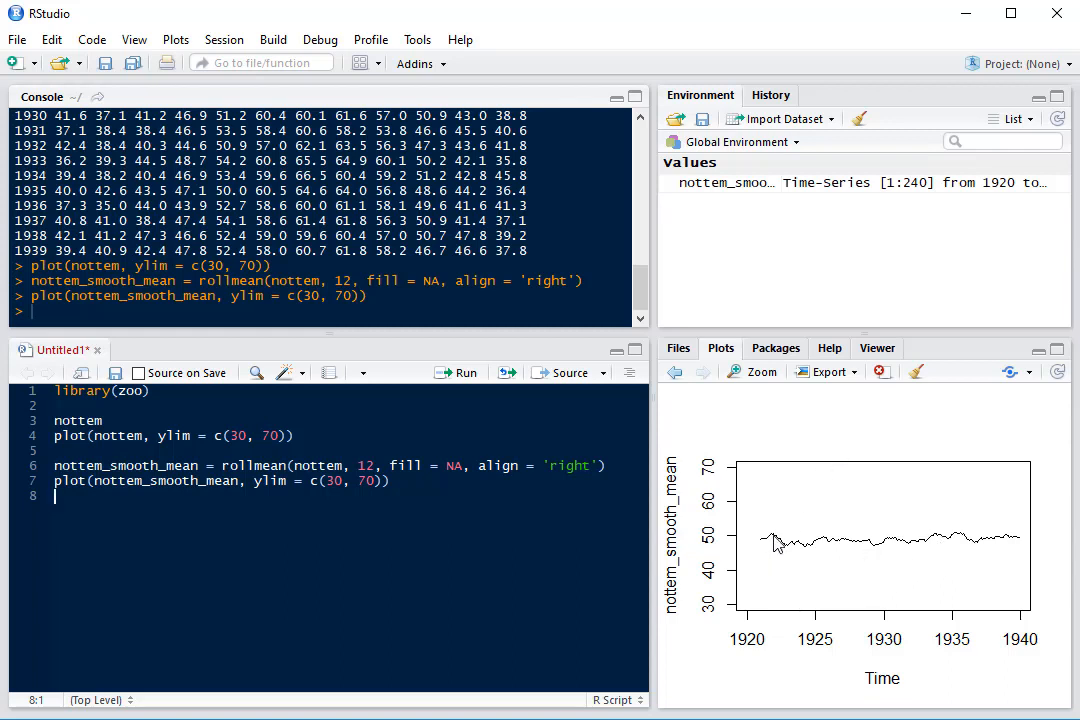
mouse_move(925, 547)
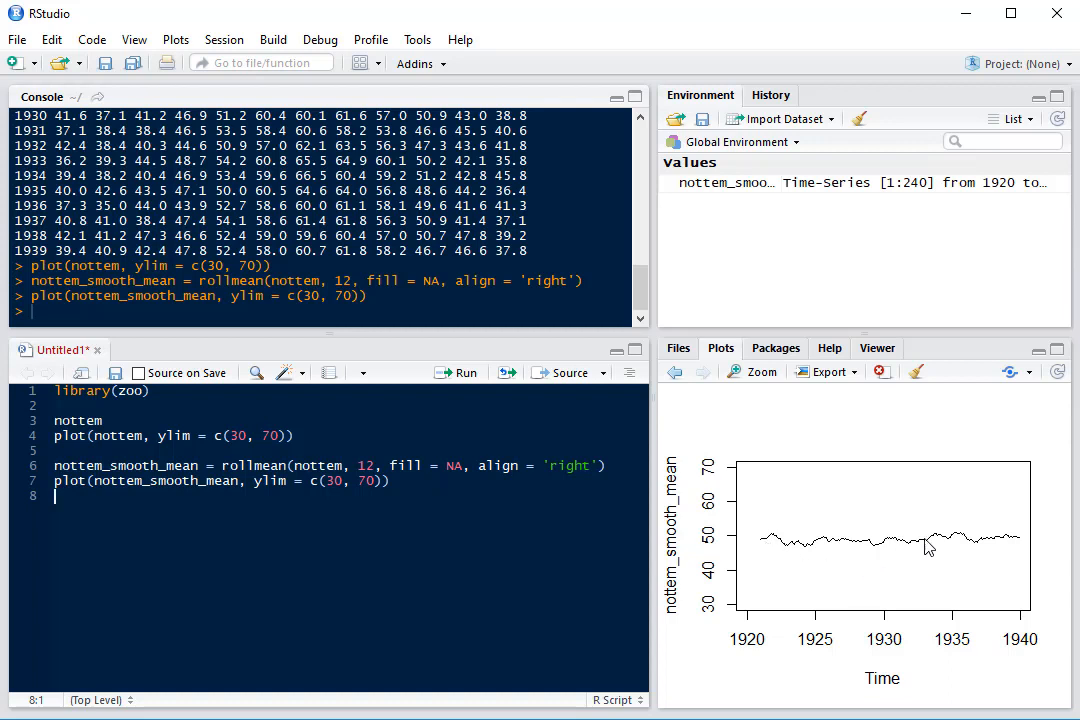
mouse_move(967, 553)
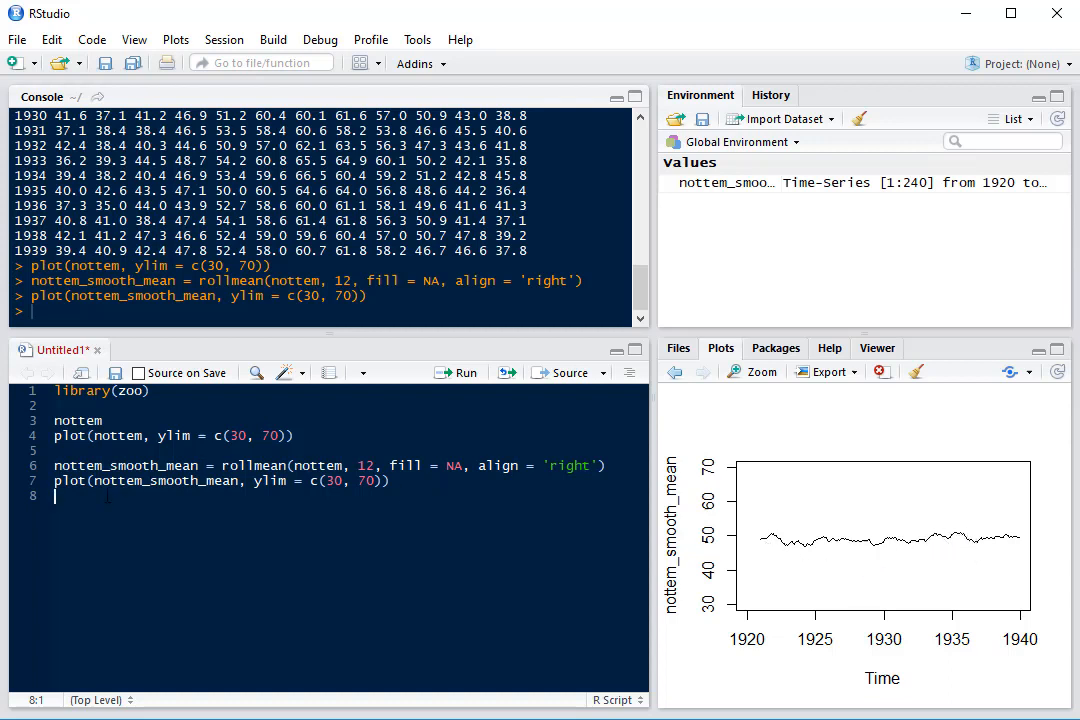
Copy the mean lines, change them to rollmax and nottem_smooth_max, and run both
key(Return)
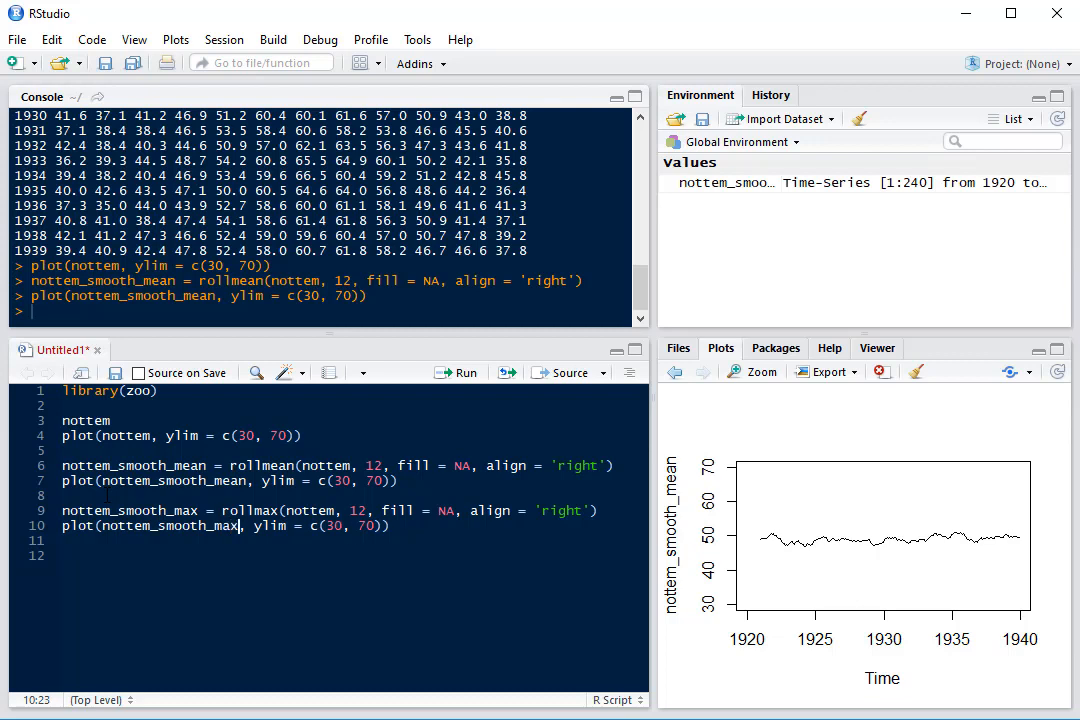
click(237, 510)
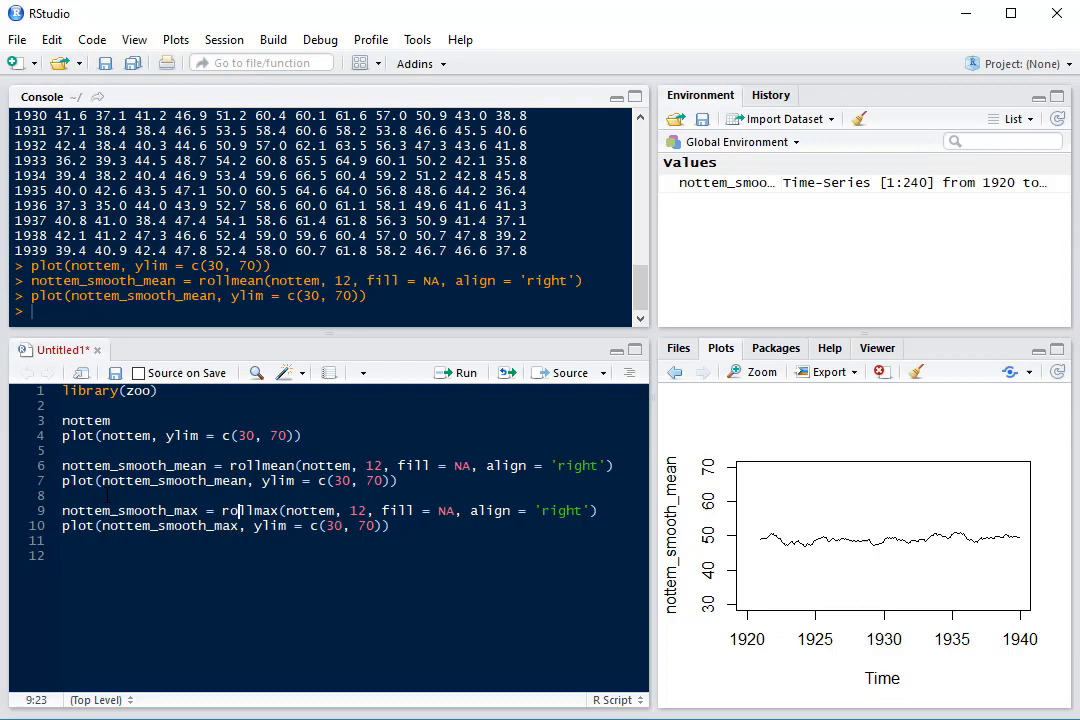
click(461, 372)
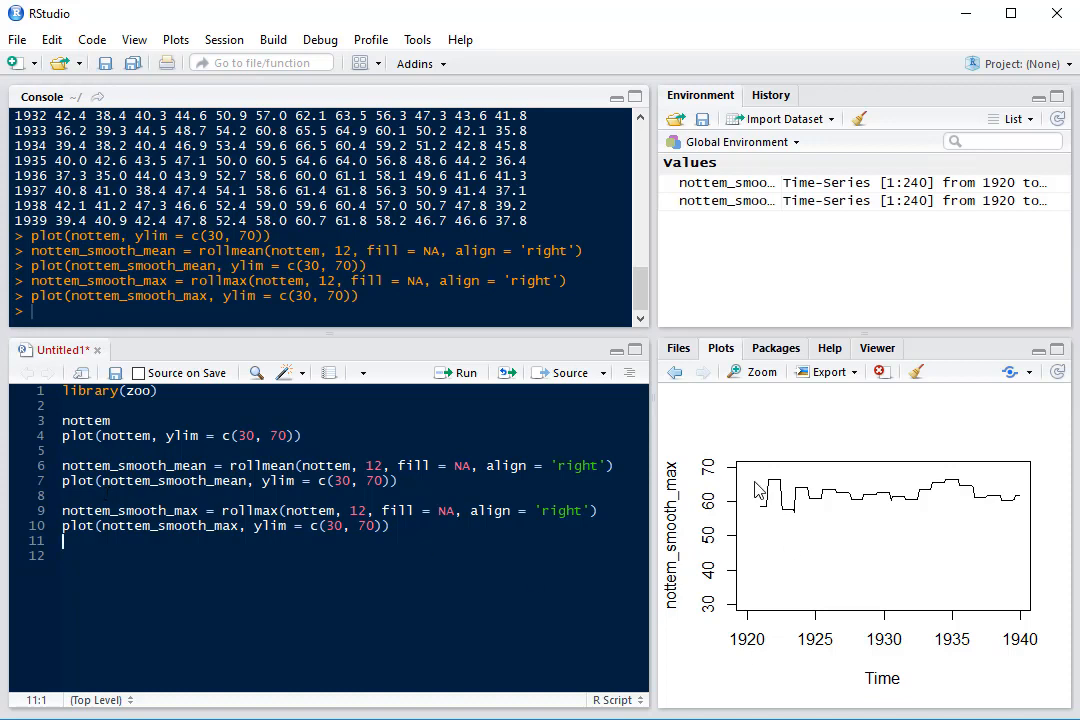
mouse_move(800, 496)
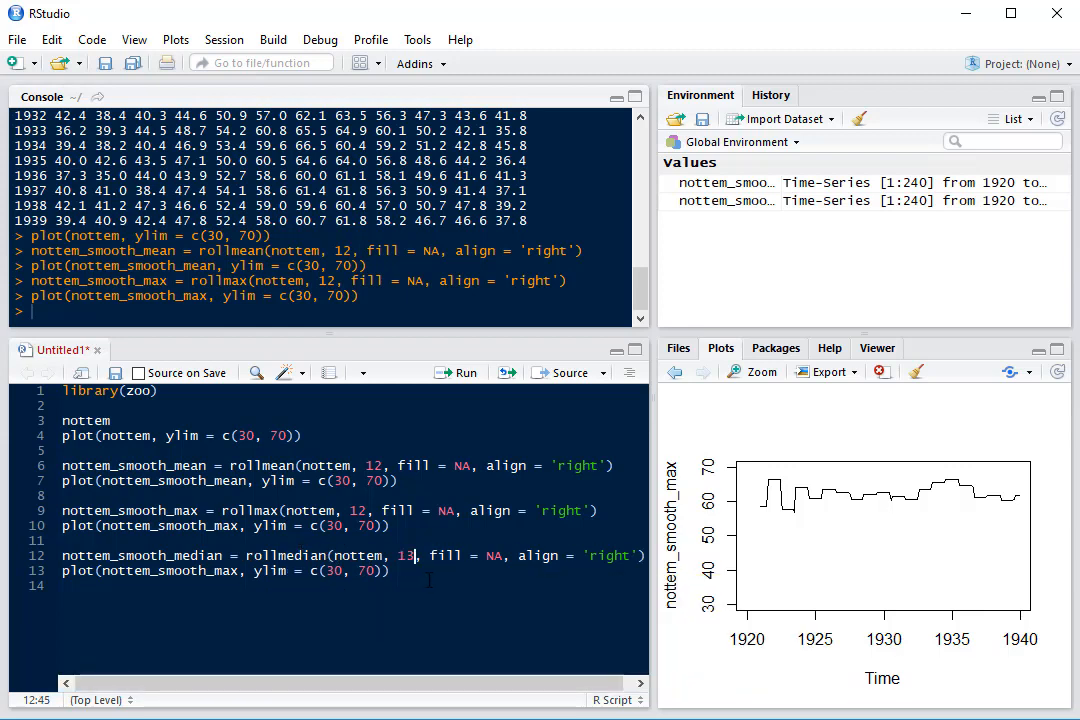
Change max to median on line 13 and run the 13-month rolling median lines
click(464, 372)
text(edian)
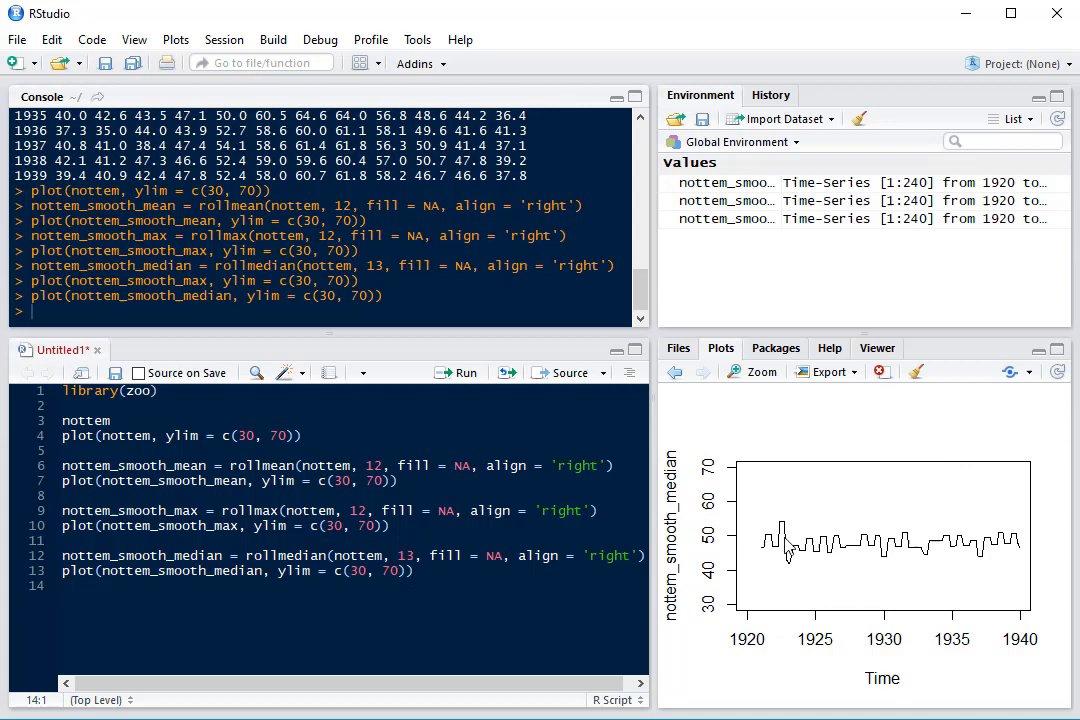
mouse_move(780, 560)
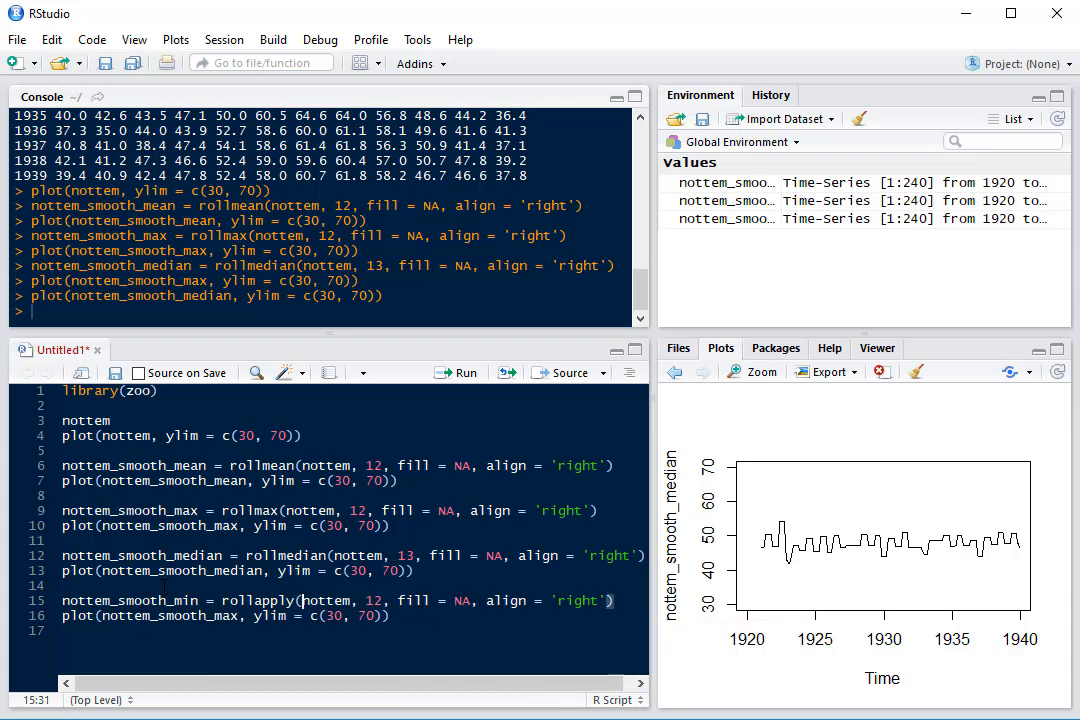
Pass min to rollapply for nottem_smooth_min and change line 16 to plot it
click(343, 600)
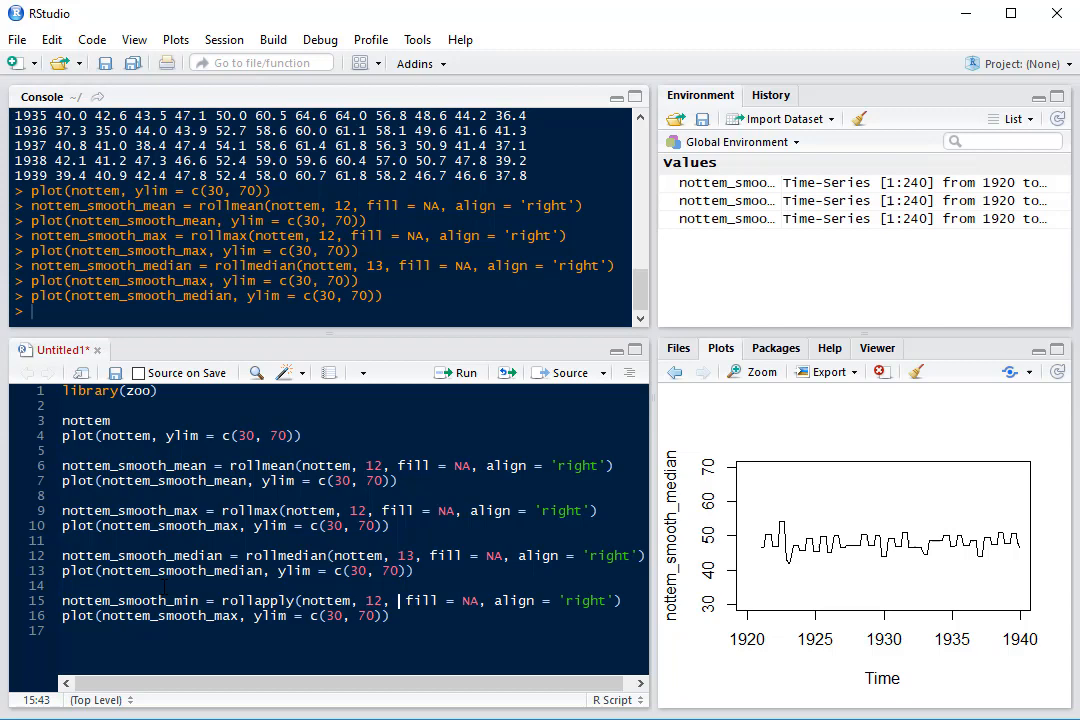
text(min,)
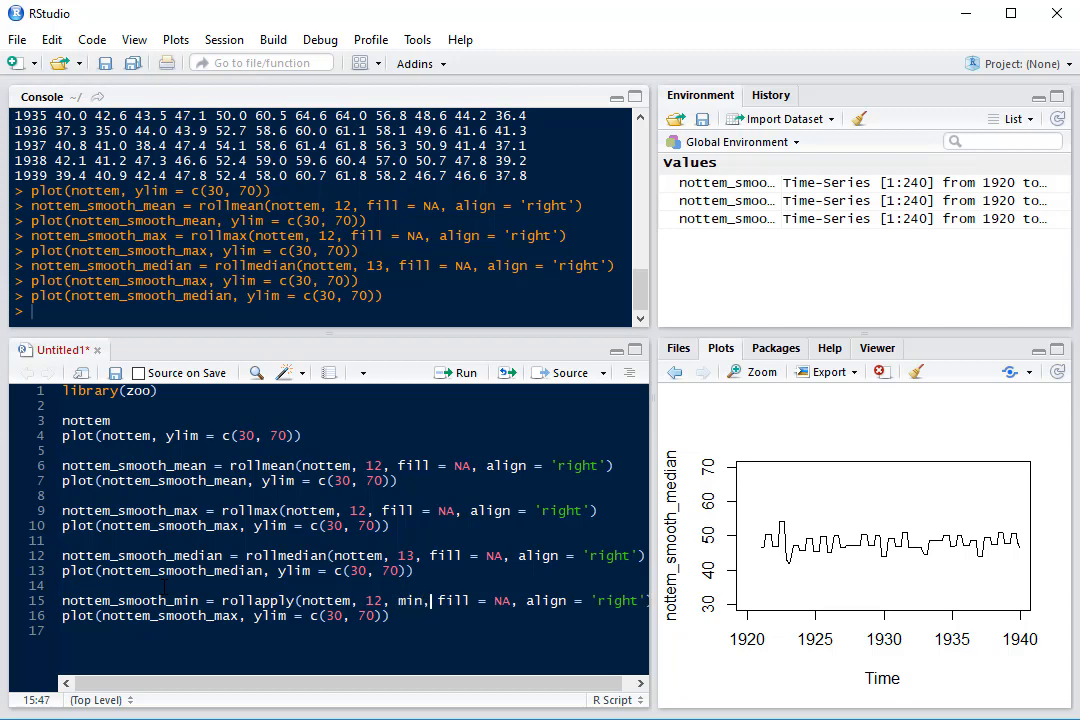
click(340, 615)
text(in)
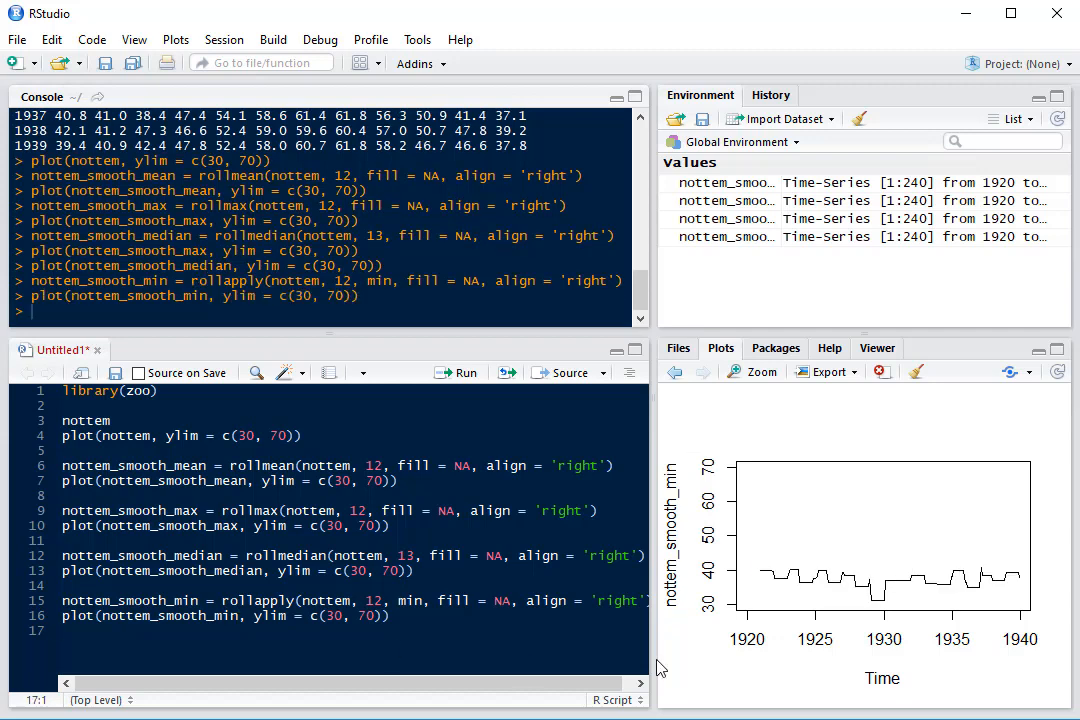
mouse_move(903, 598)
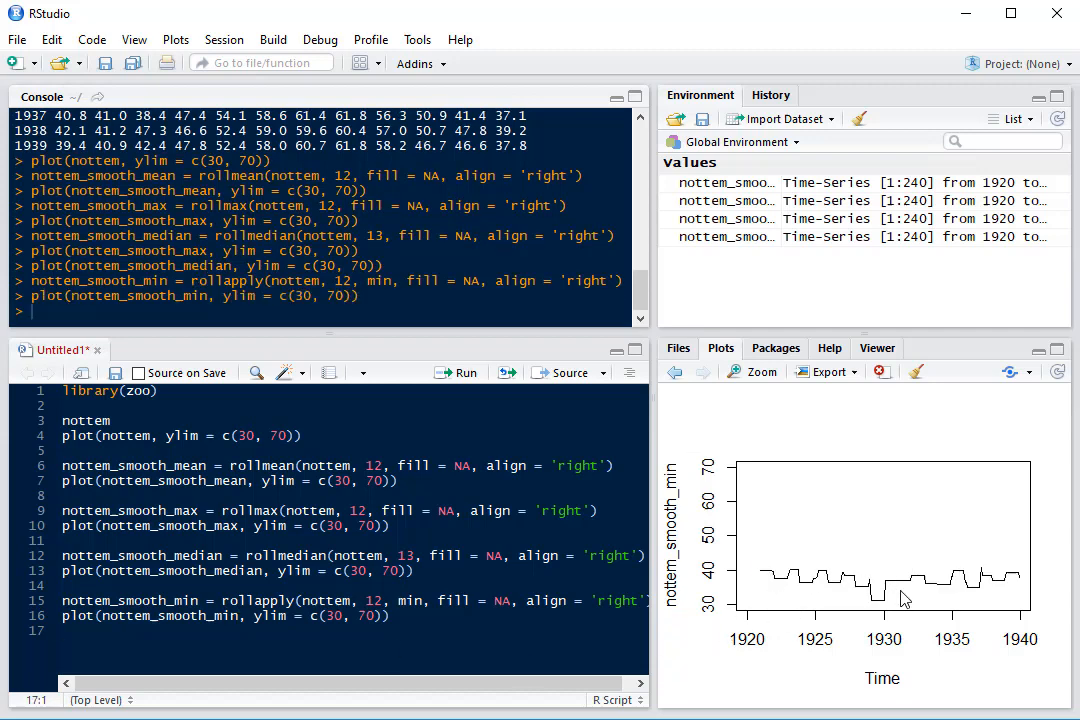
mouse_move(552, 540)
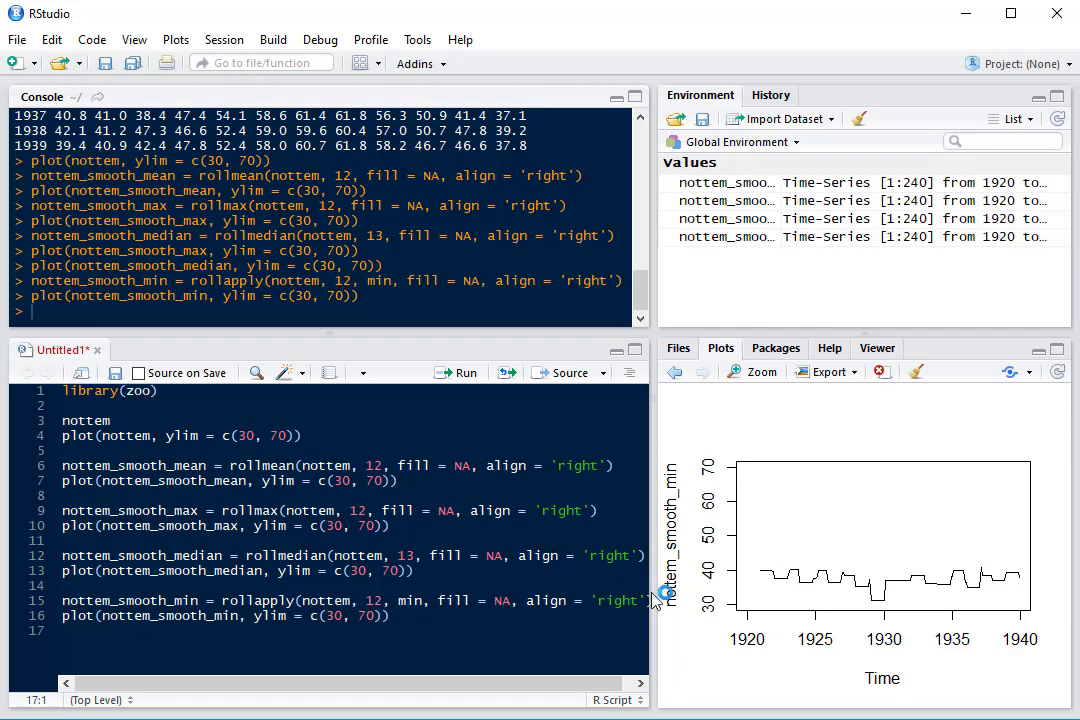
mouse_move(900, 700)
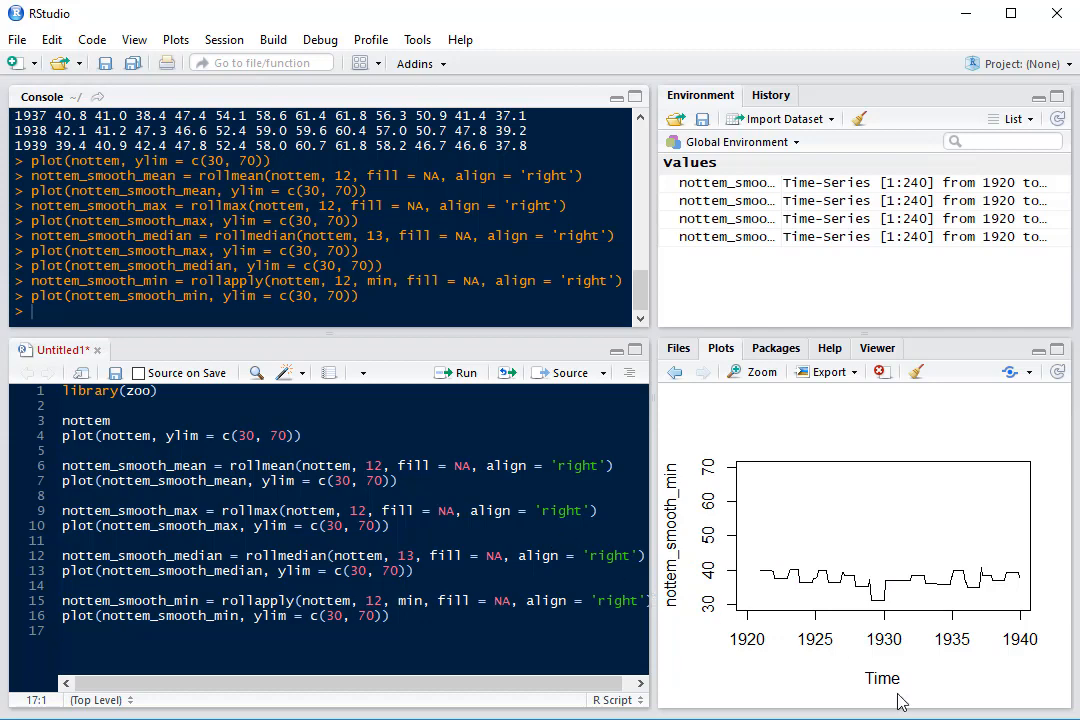